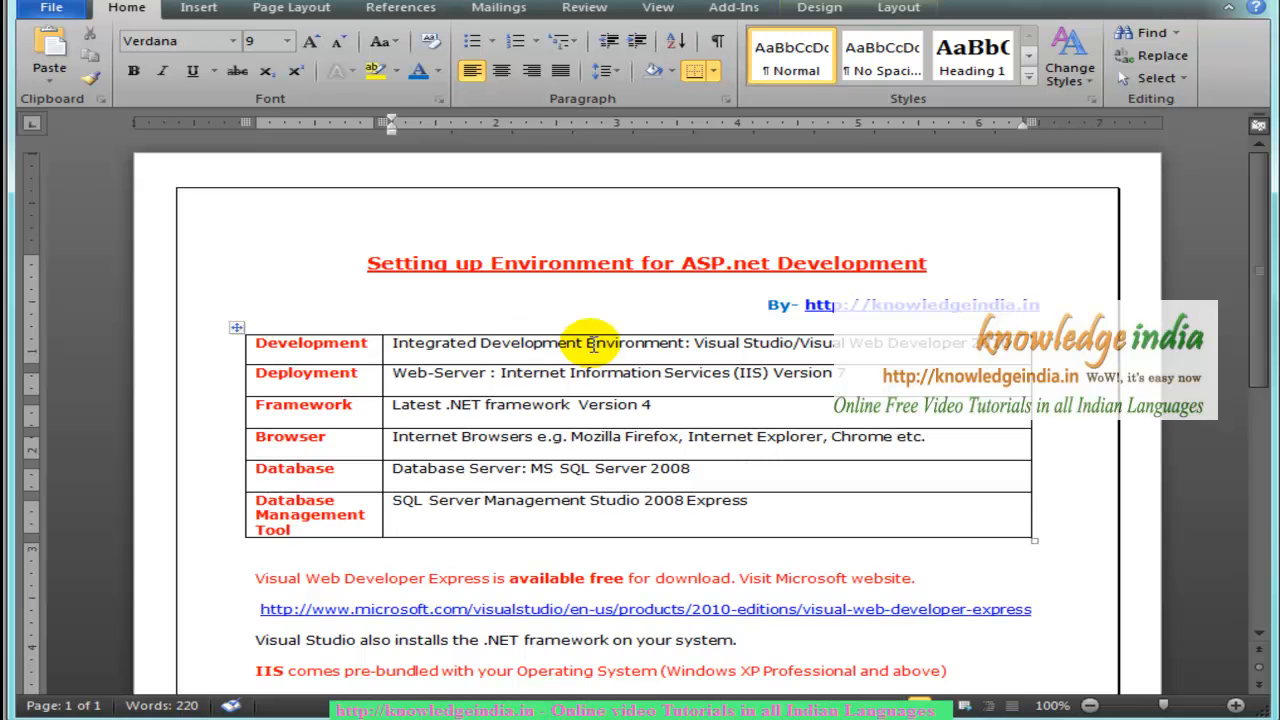
{"action": "mouse_move", "coordinate": [795, 344]}
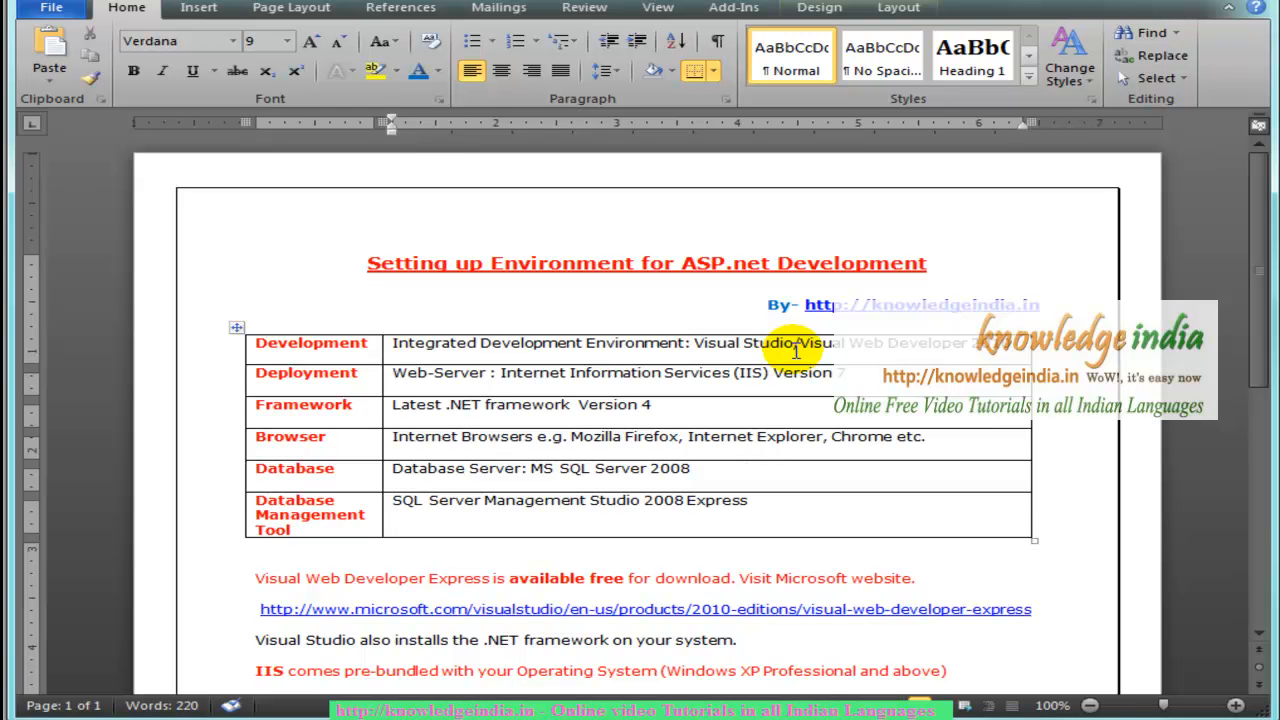
Show the Visual Web Developer 2010 Express download page with its Install Now option.
{"action": "left_click", "coordinate": [691, 342]}
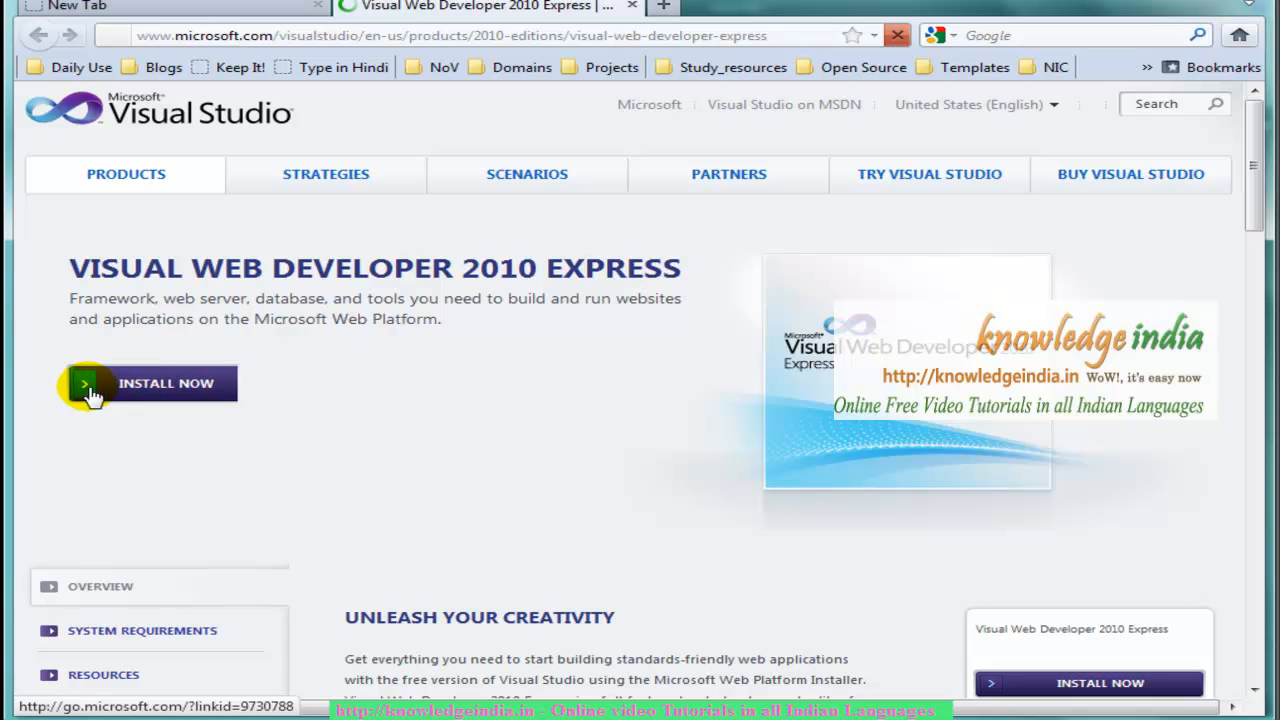
{"action": "mouse_move", "coordinate": [413, 405]}
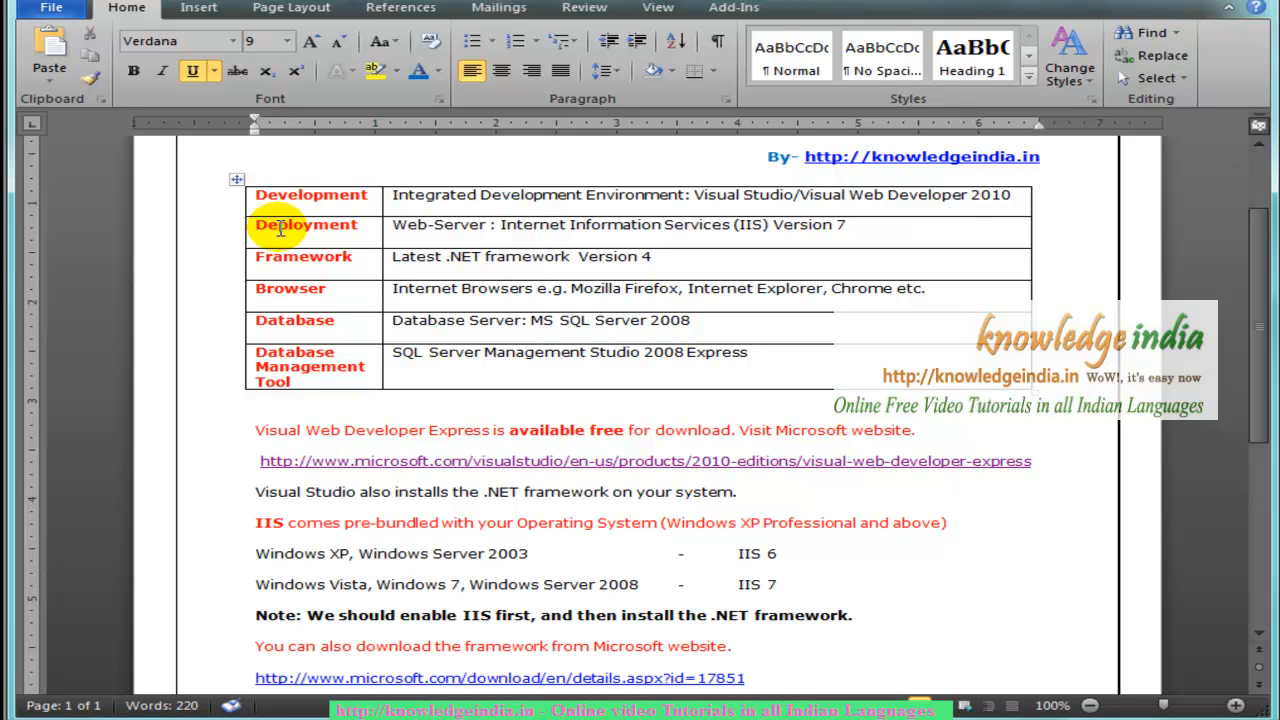
Move through the IIS version notes and bring up Control Panel from the Start menu.
{"action": "left_click", "coordinate": [795, 461]}
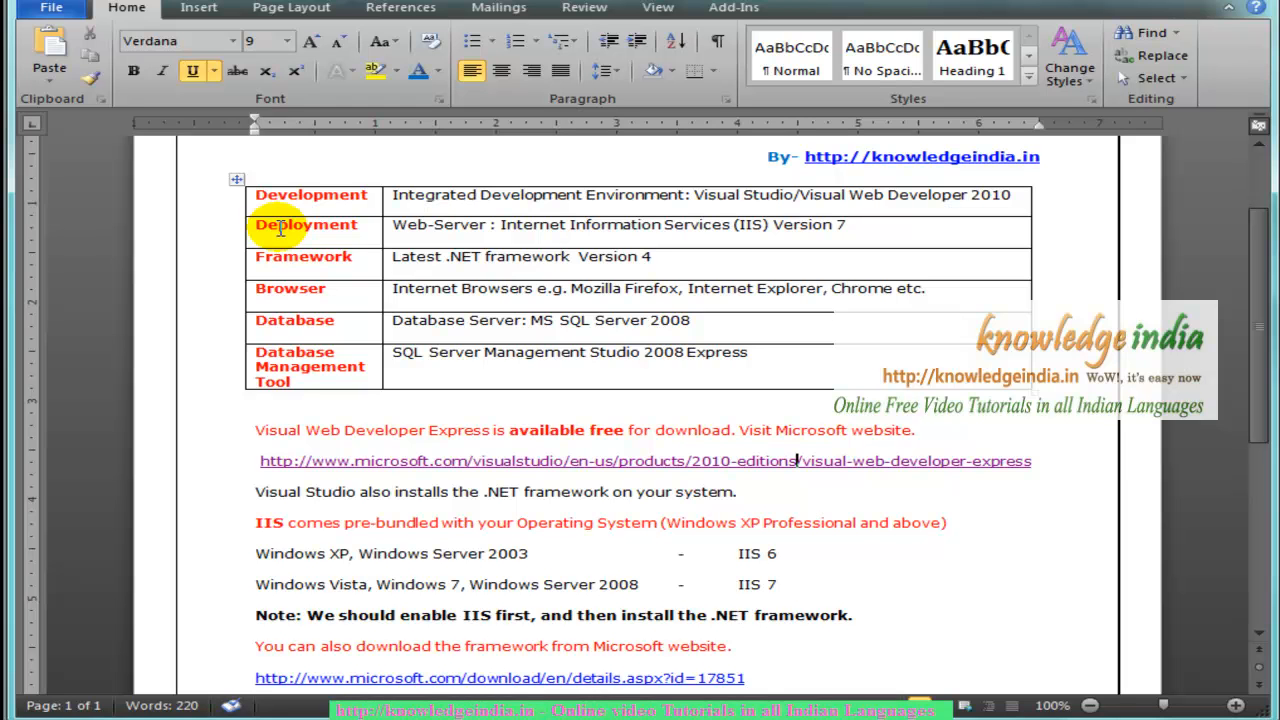
{"action": "left_click", "coordinate": [305, 224]}
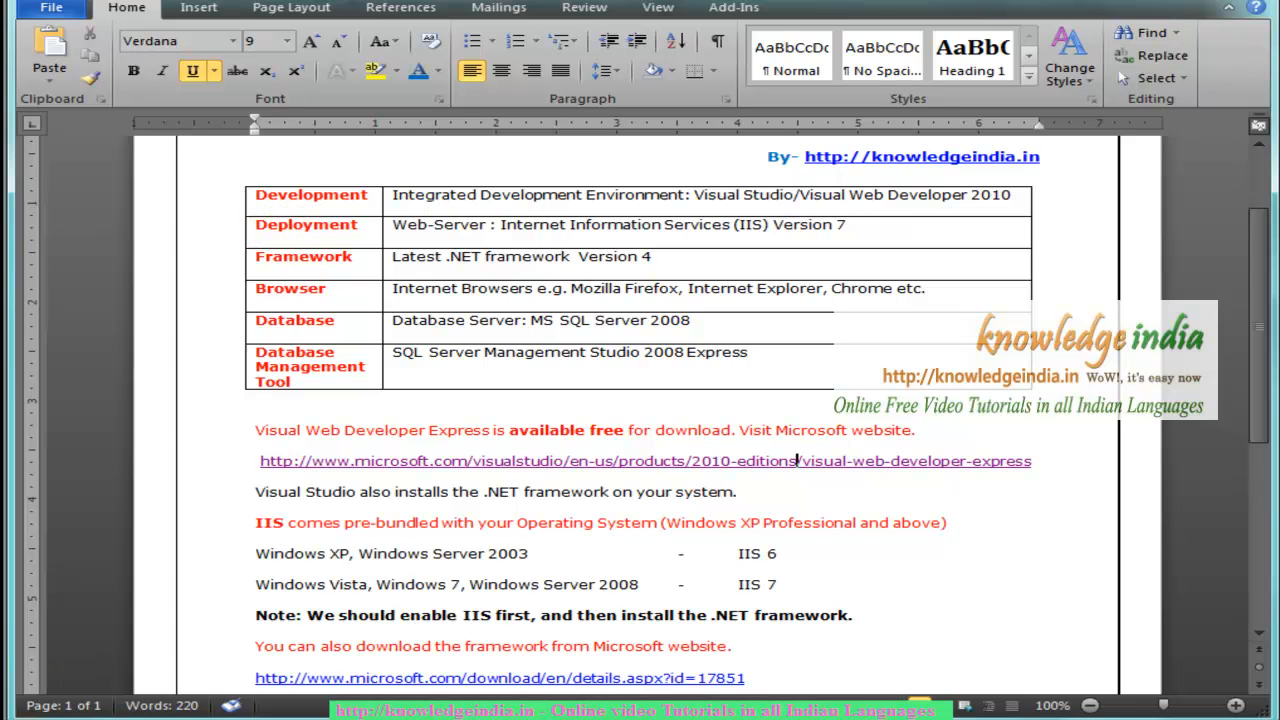
{"action": "left_click", "coordinate": [15, 710]}
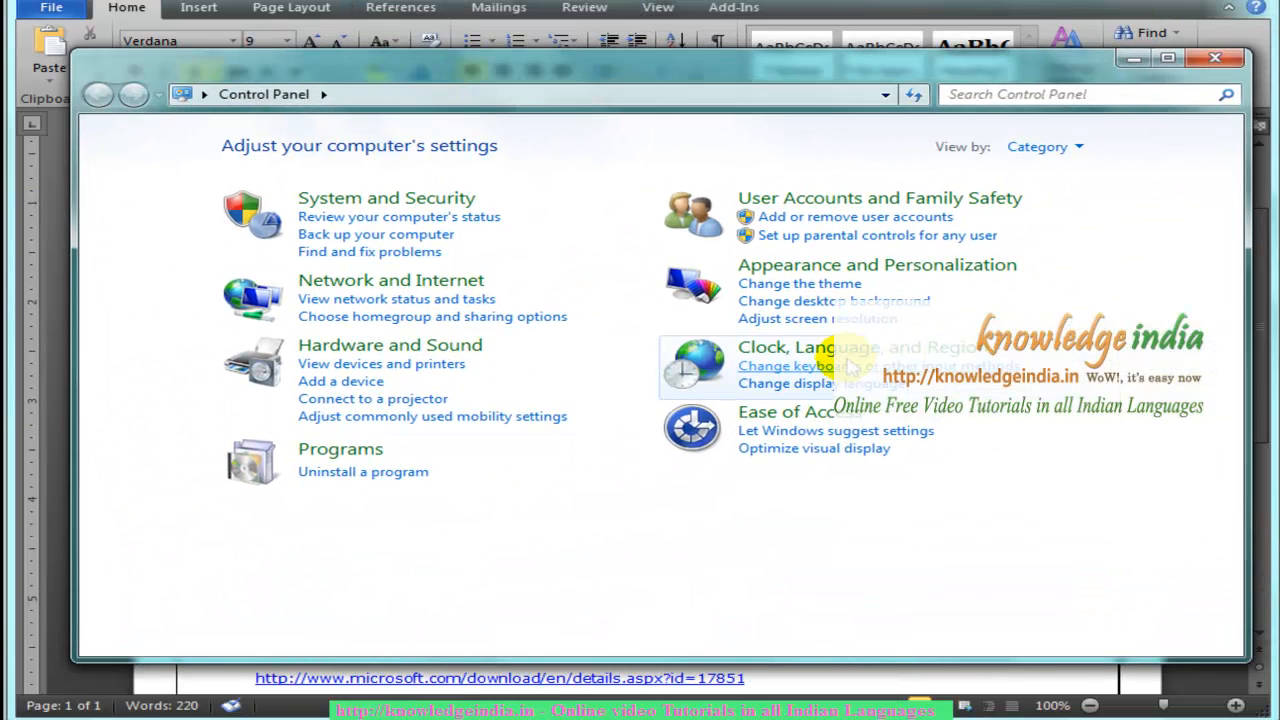
Go into Programs and bring up 'Turn Windows features on or off'.
{"action": "left_click", "coordinate": [340, 448]}
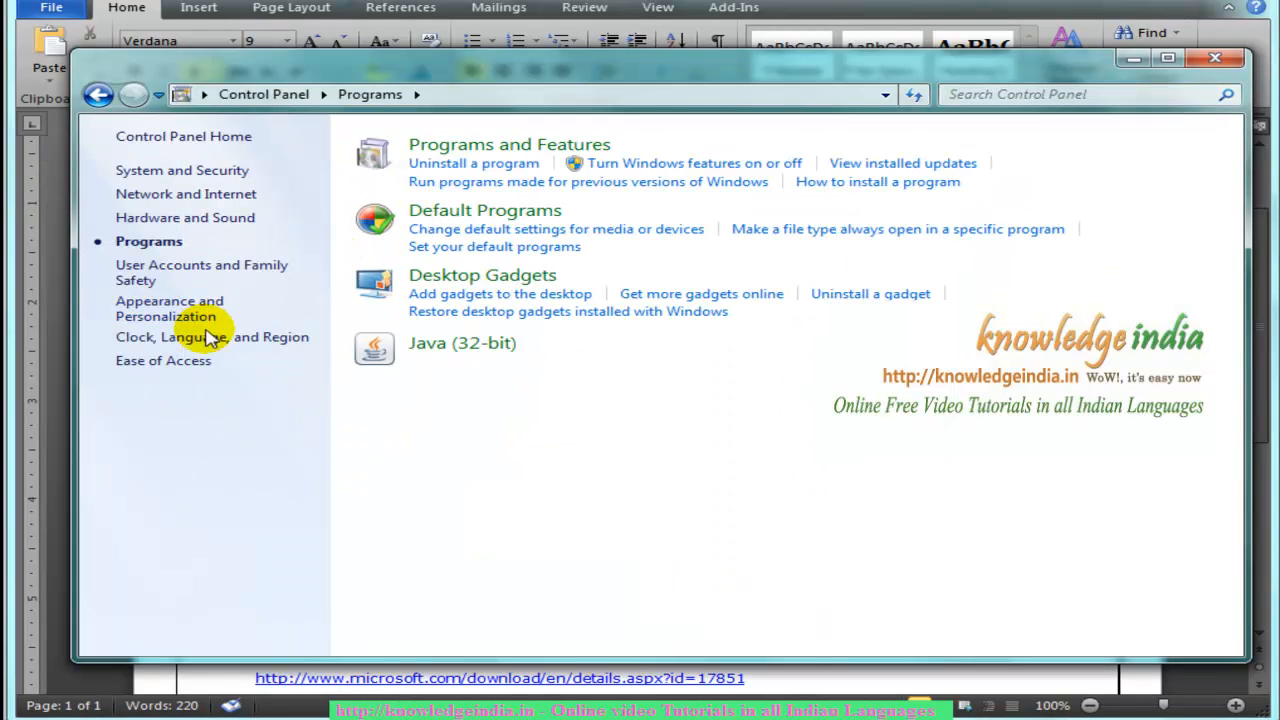
{"action": "mouse_move", "coordinate": [482, 275]}
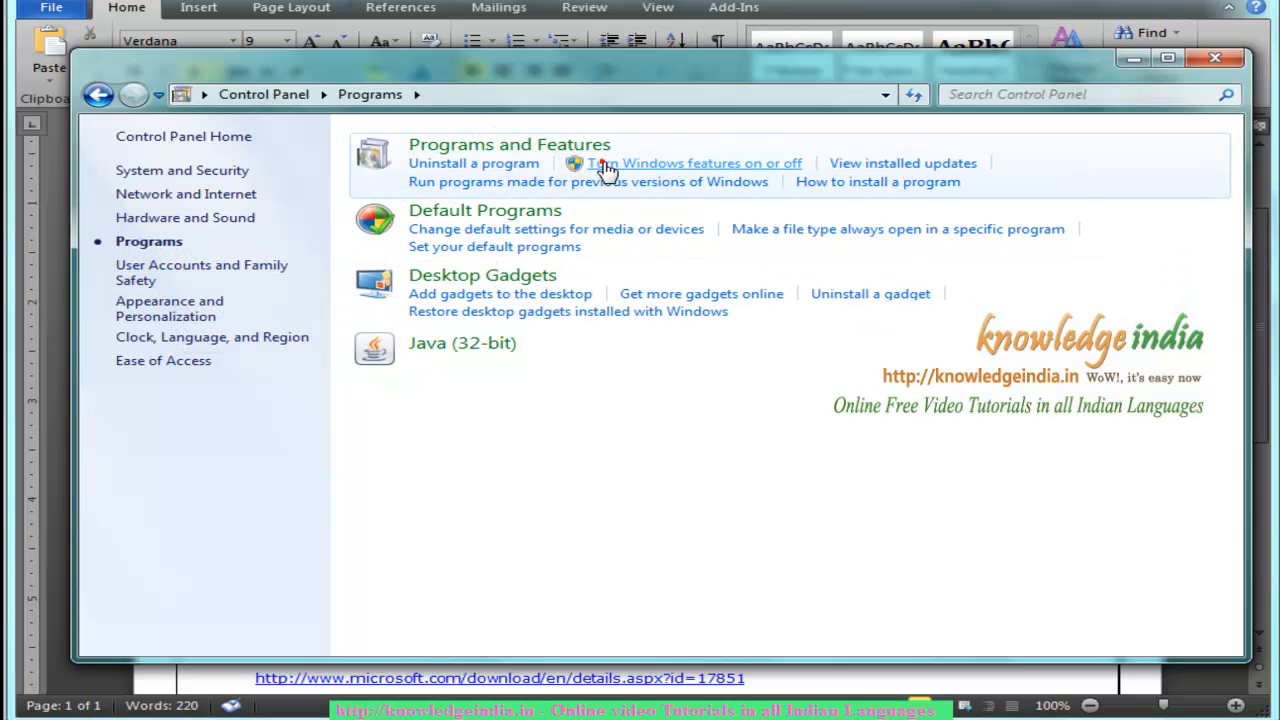
{"action": "left_click", "coordinate": [694, 163]}
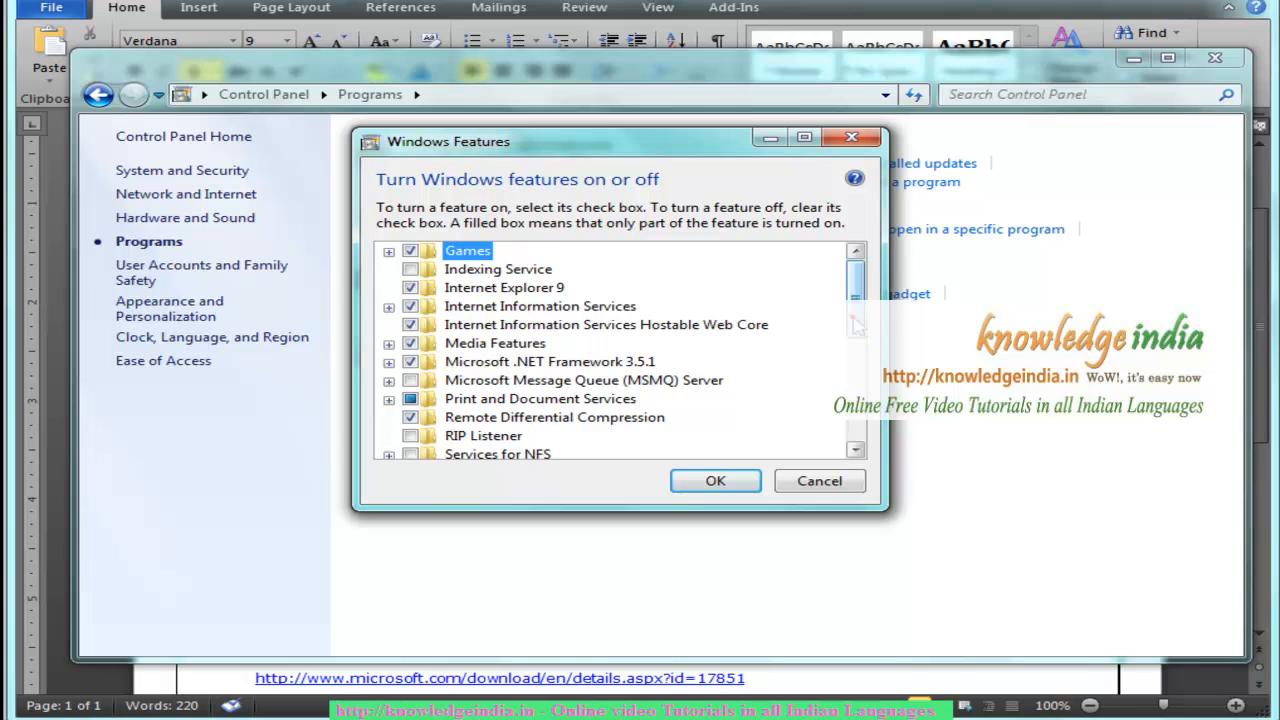
Expand Internet Information Services, keep its sub-features enabled and confirm with OK.
{"action": "scroll", "scroll_direction": "down", "scroll_amount": 3}
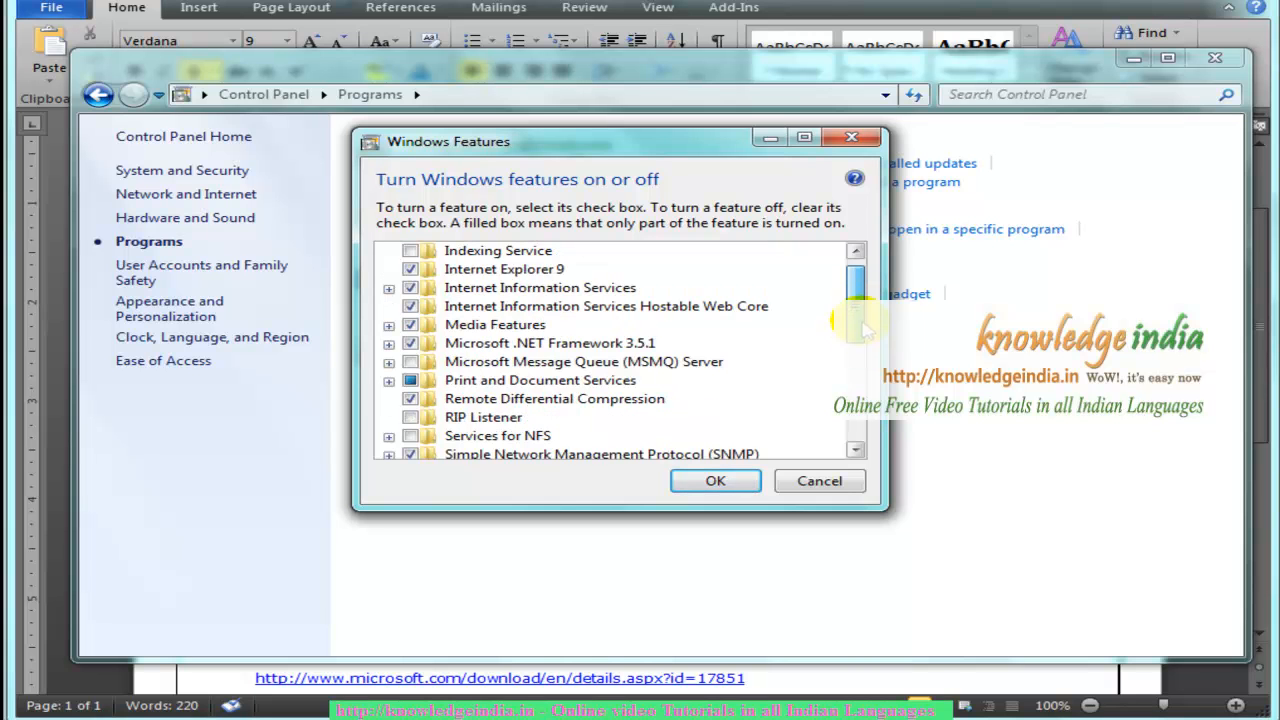
{"action": "mouse_move", "coordinate": [410, 290]}
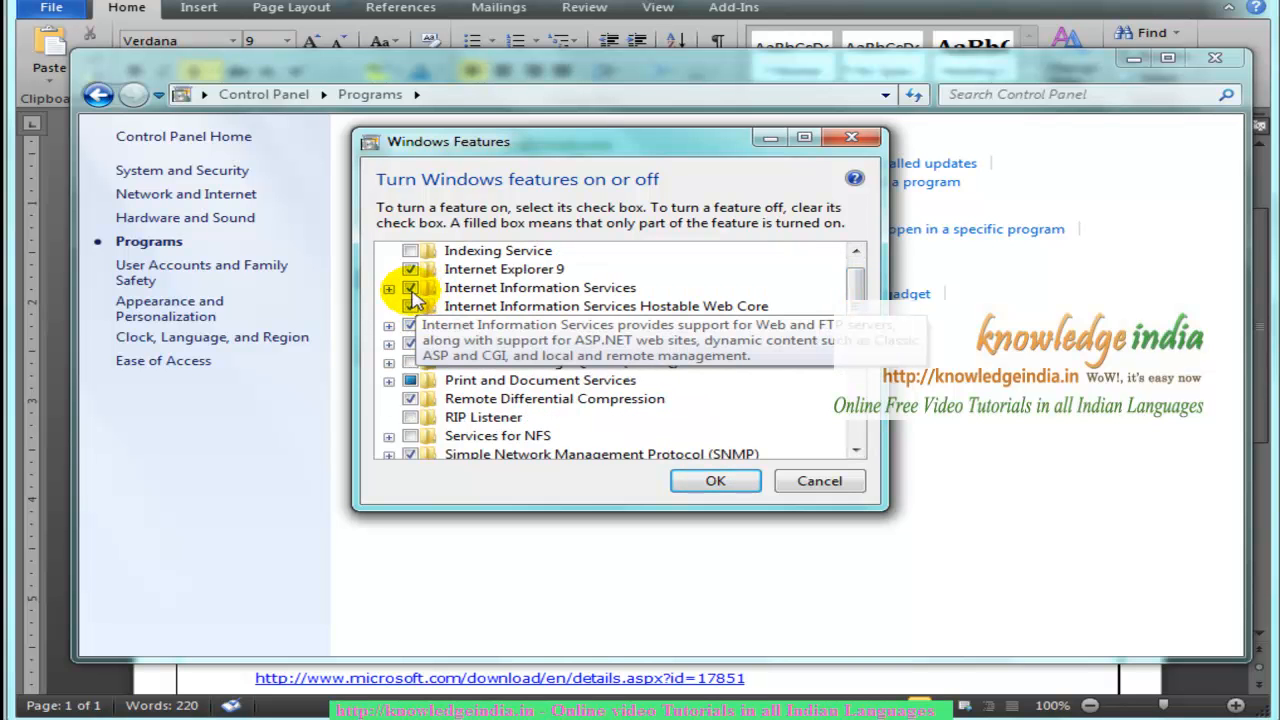
{"action": "left_click", "coordinate": [388, 288]}
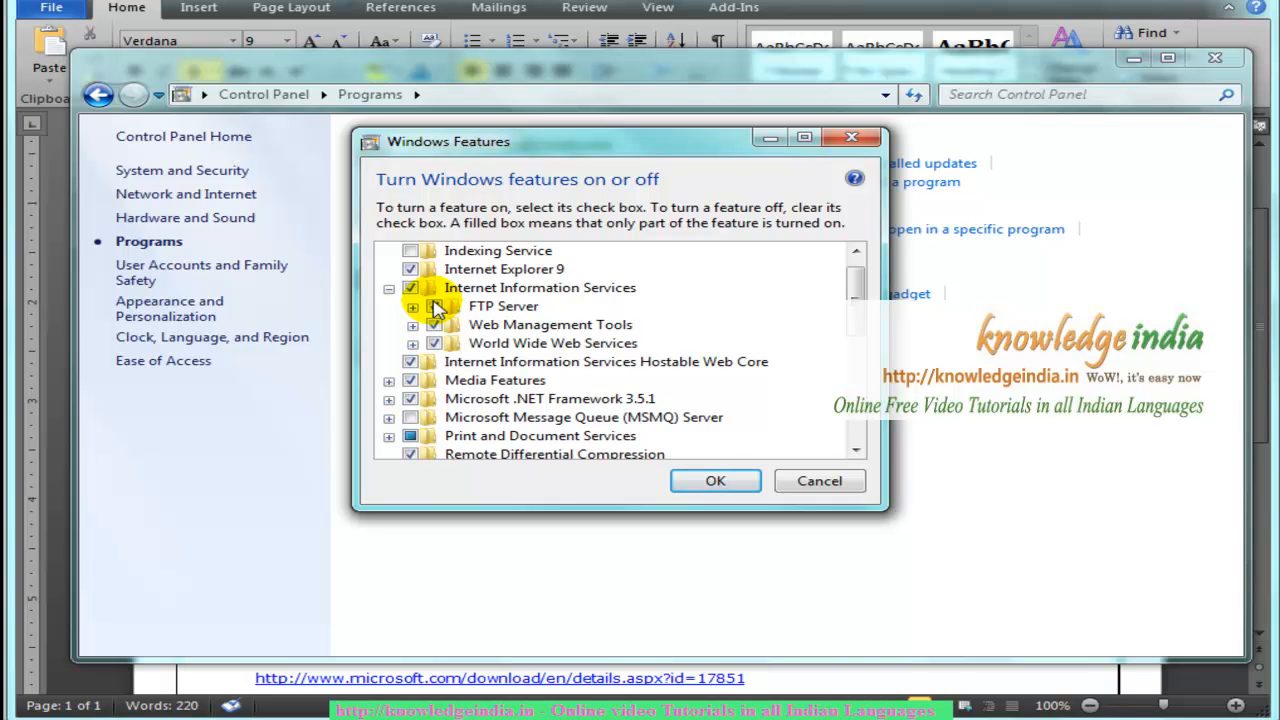
{"action": "mouse_move", "coordinate": [410, 288]}
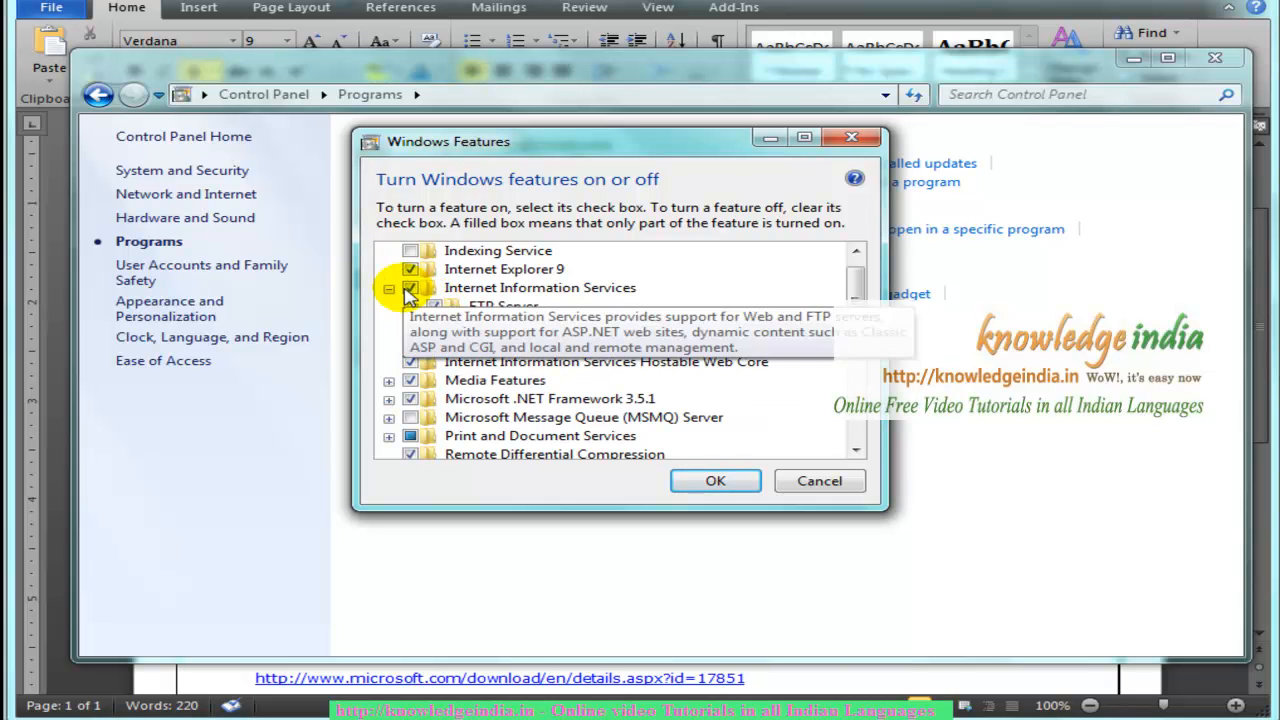
{"action": "left_click", "coordinate": [389, 288]}
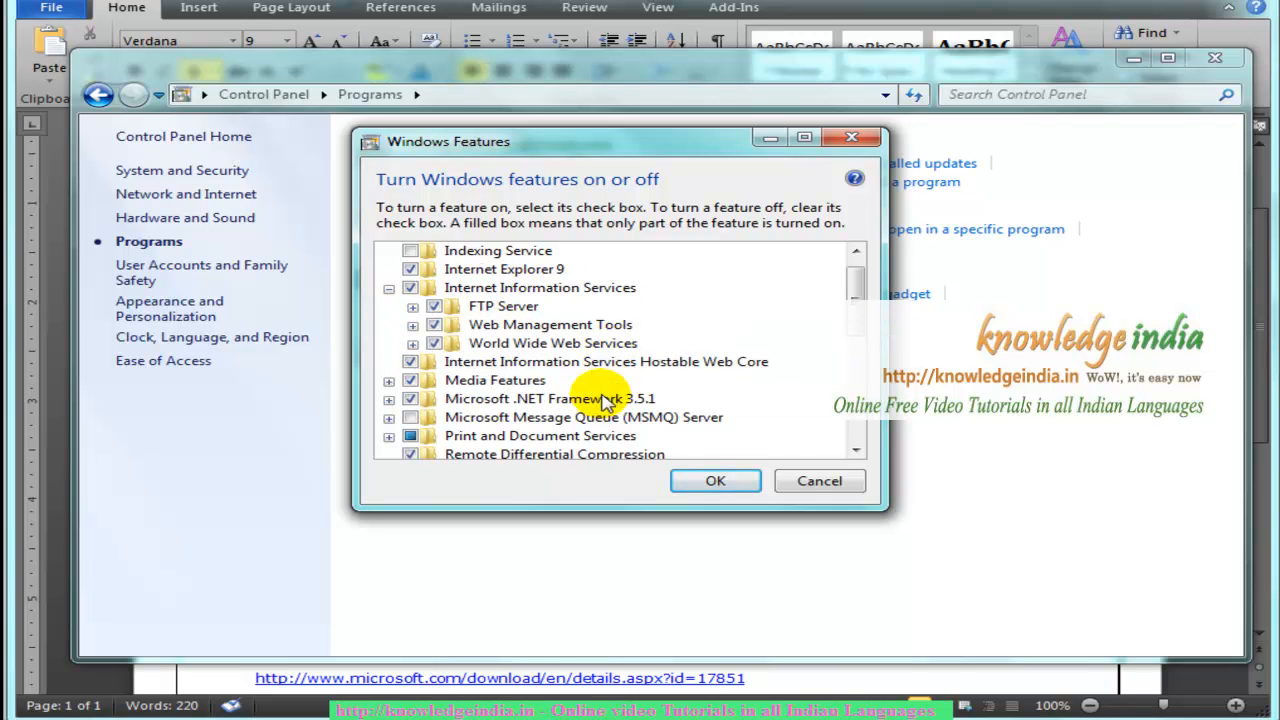
{"action": "mouse_move", "coordinate": [655, 361]}
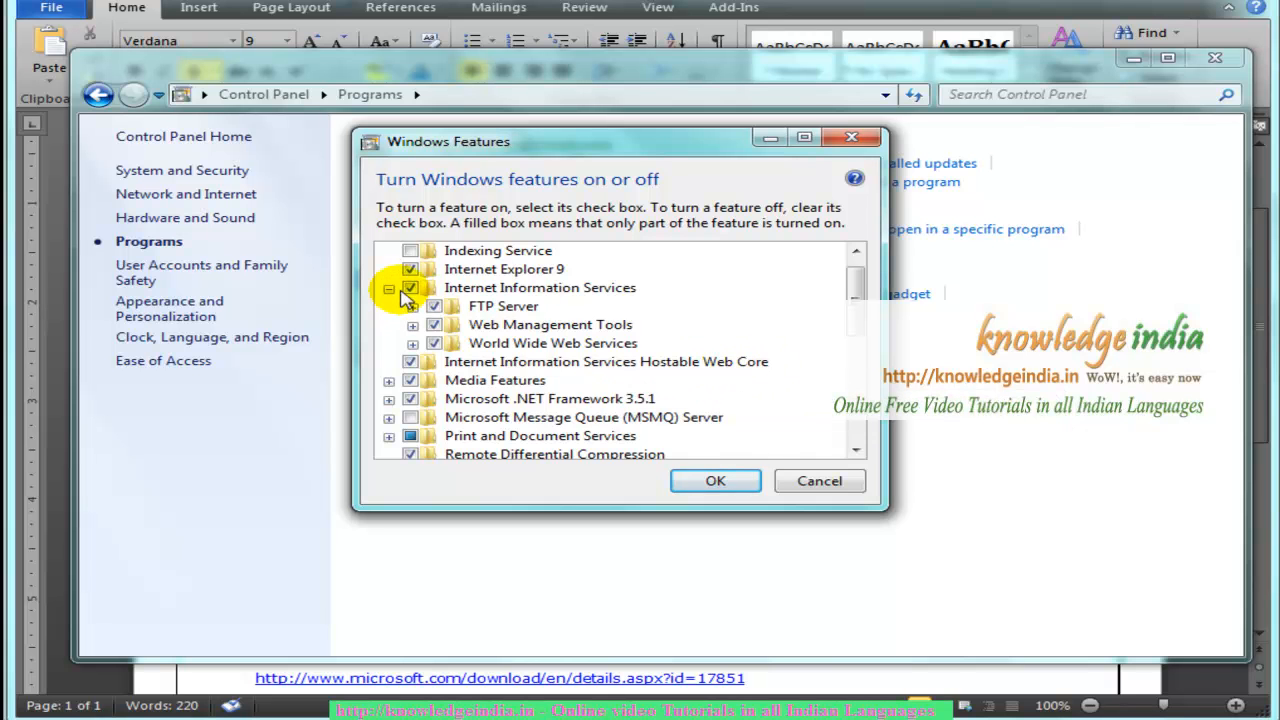
{"action": "mouse_move", "coordinate": [715, 481]}
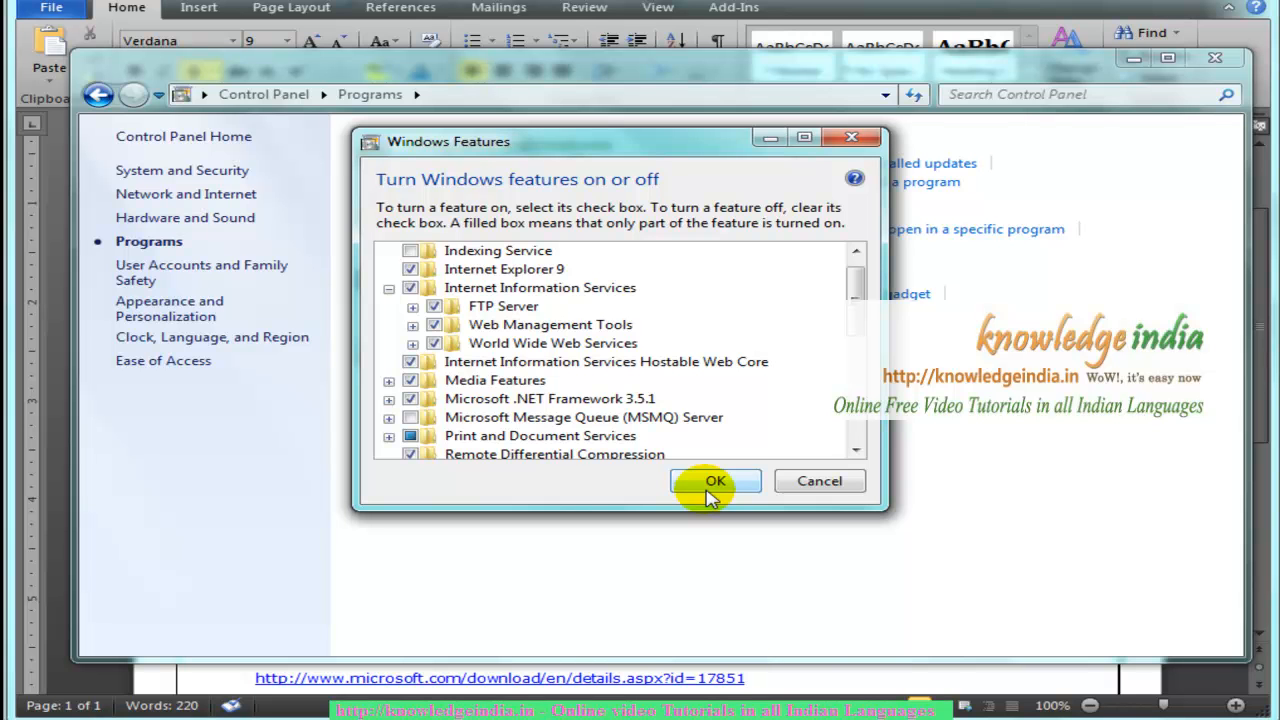
{"action": "left_click", "coordinate": [715, 481]}
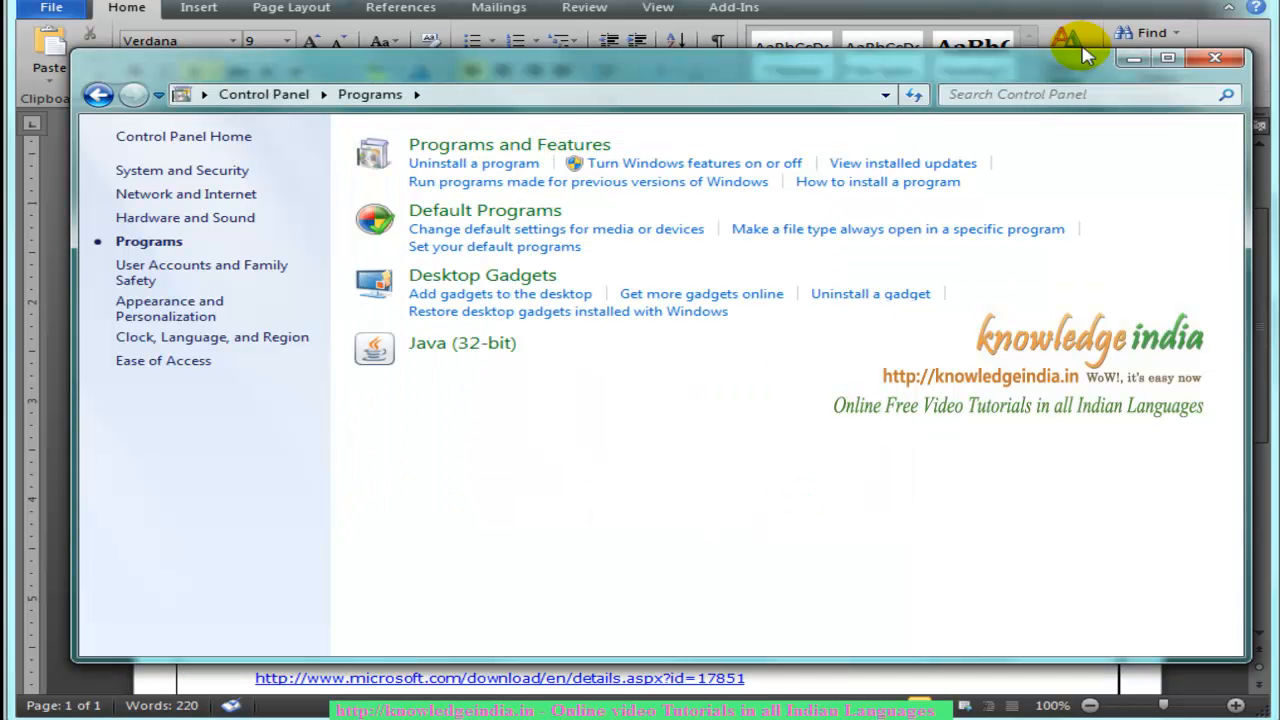
Close Control Panel and review the IIS-before-.NET note in the document.
{"action": "left_click", "coordinate": [1215, 57]}
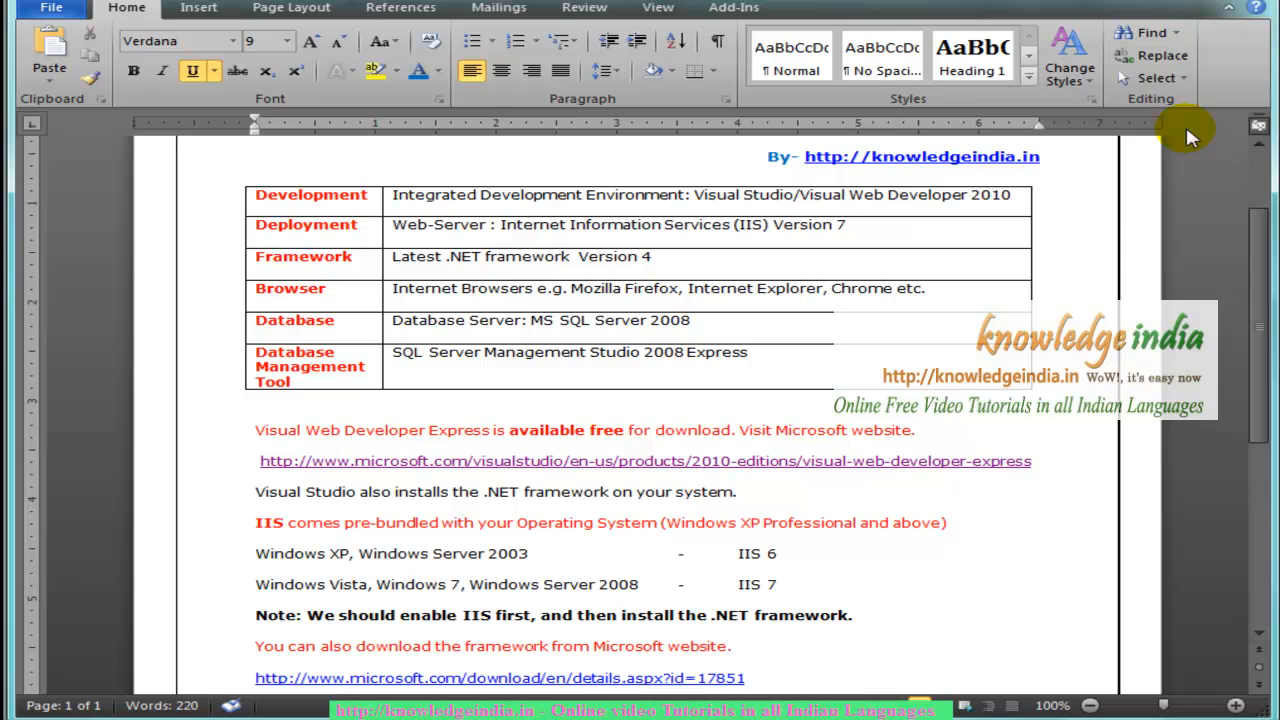
{"action": "scroll", "scroll_direction": "down", "scroll_amount": 3}
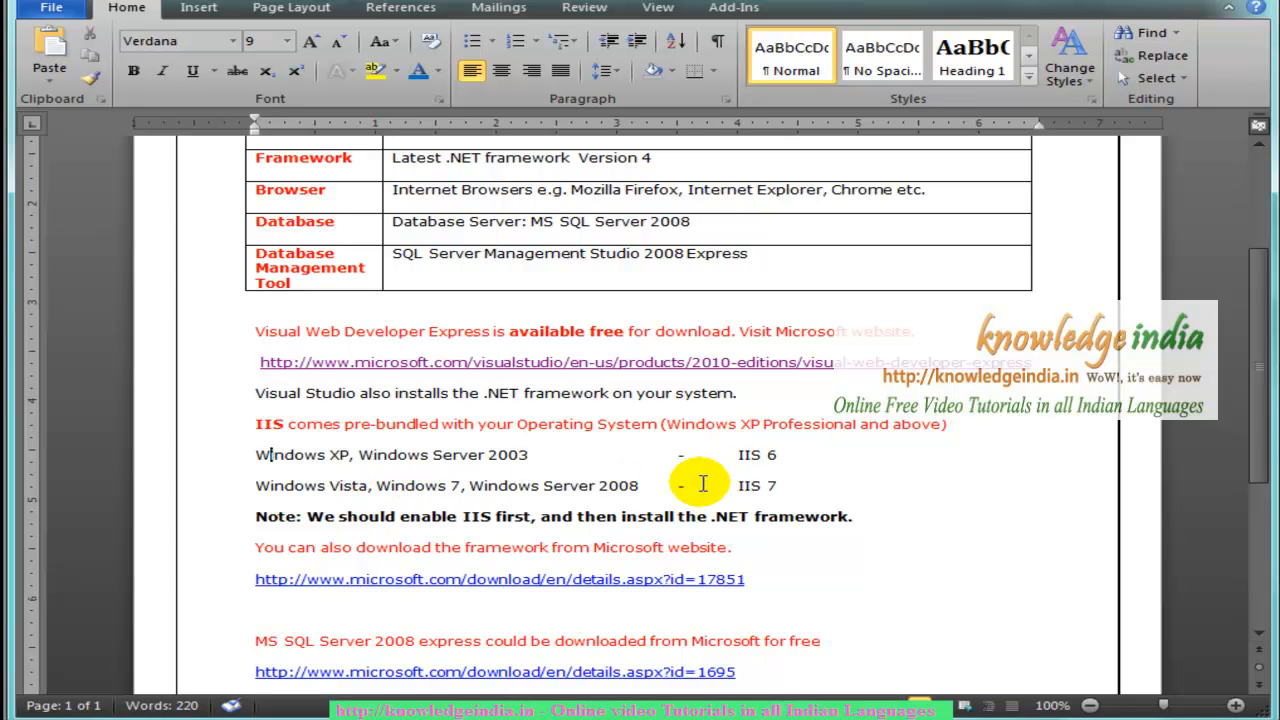
{"action": "mouse_move", "coordinate": [793, 490]}
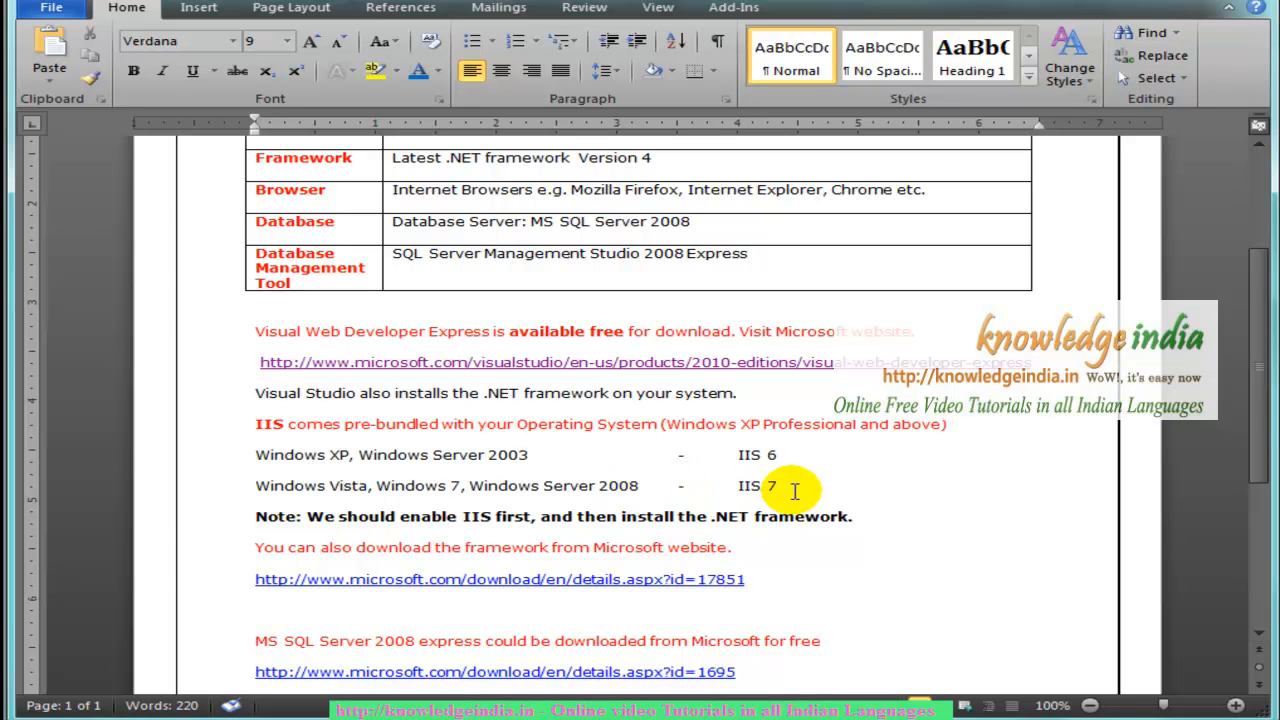
{"action": "mouse_move", "coordinate": [735, 490]}
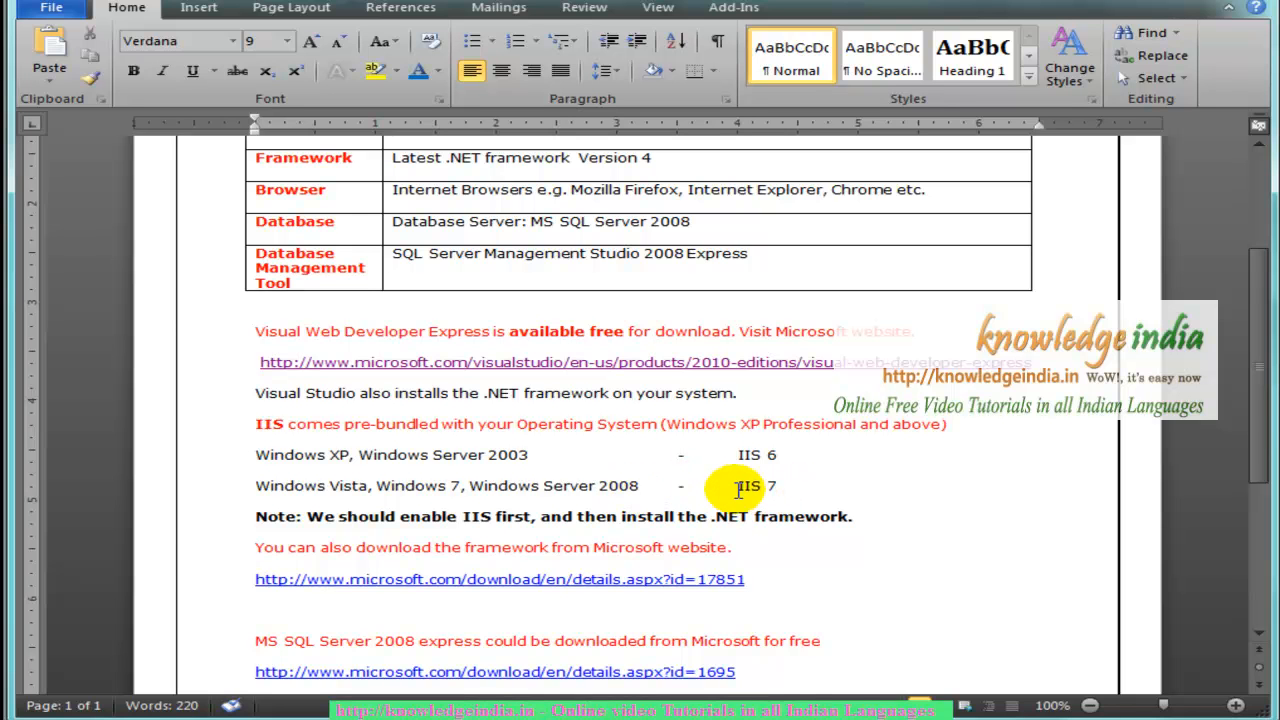
{"action": "left_click", "coordinate": [260, 455]}
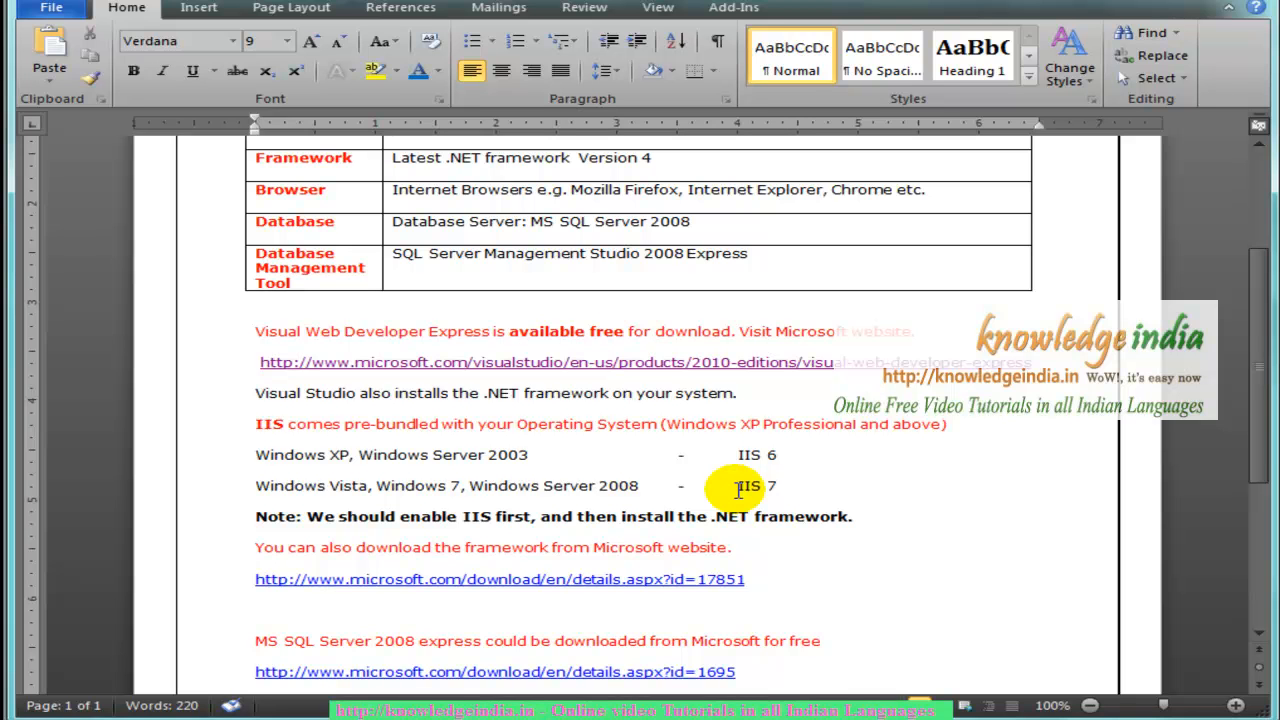
{"action": "left_click", "coordinate": [258, 455]}
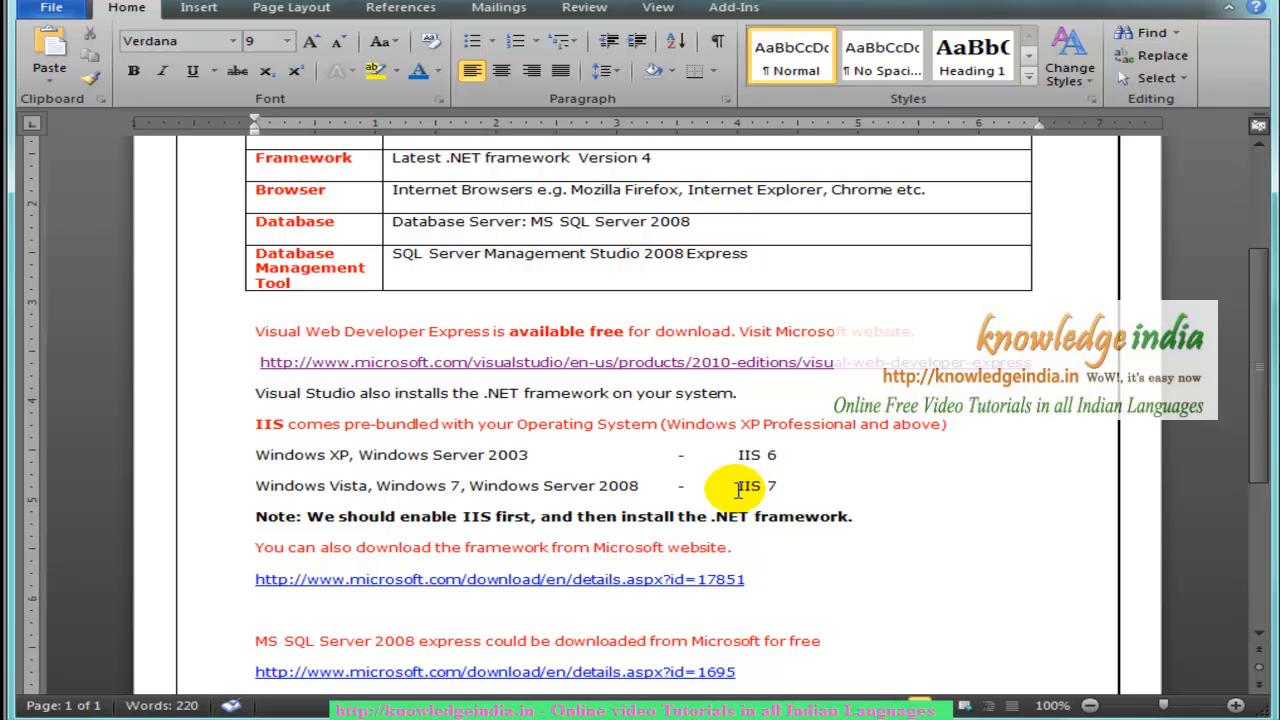
{"action": "left_click", "coordinate": [268, 454]}
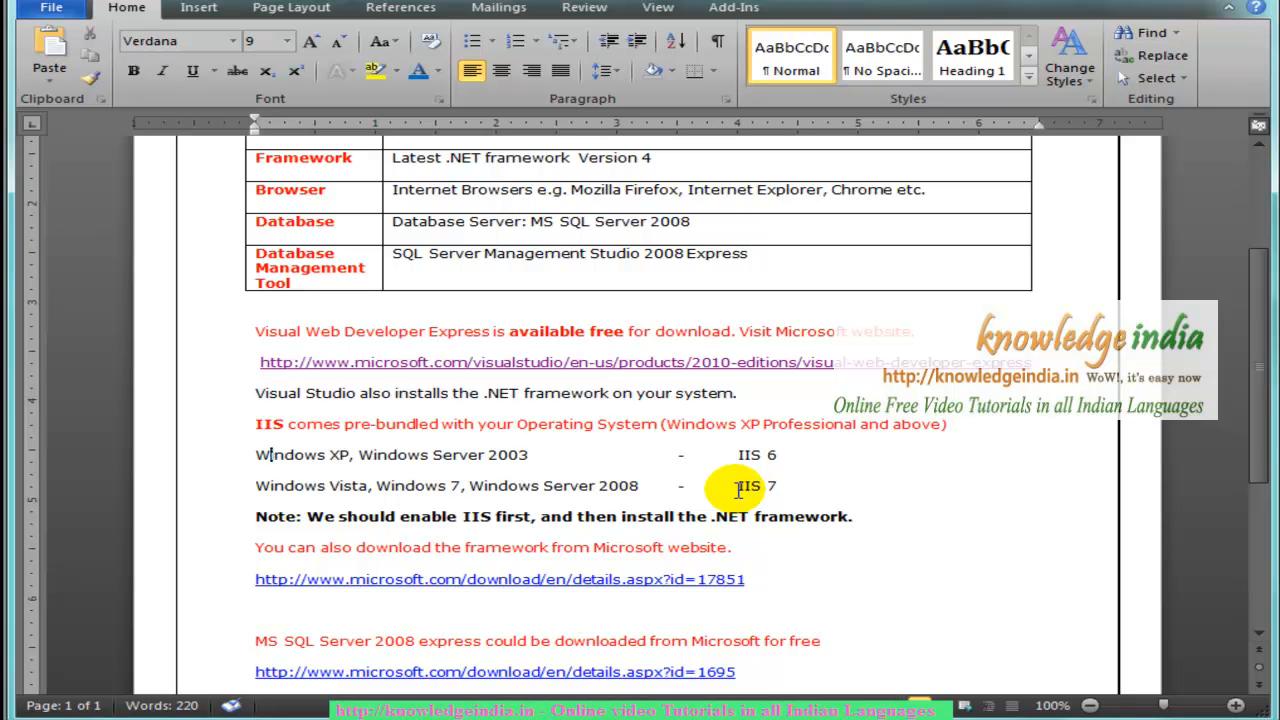
{"action": "mouse_move", "coordinate": [548, 516]}
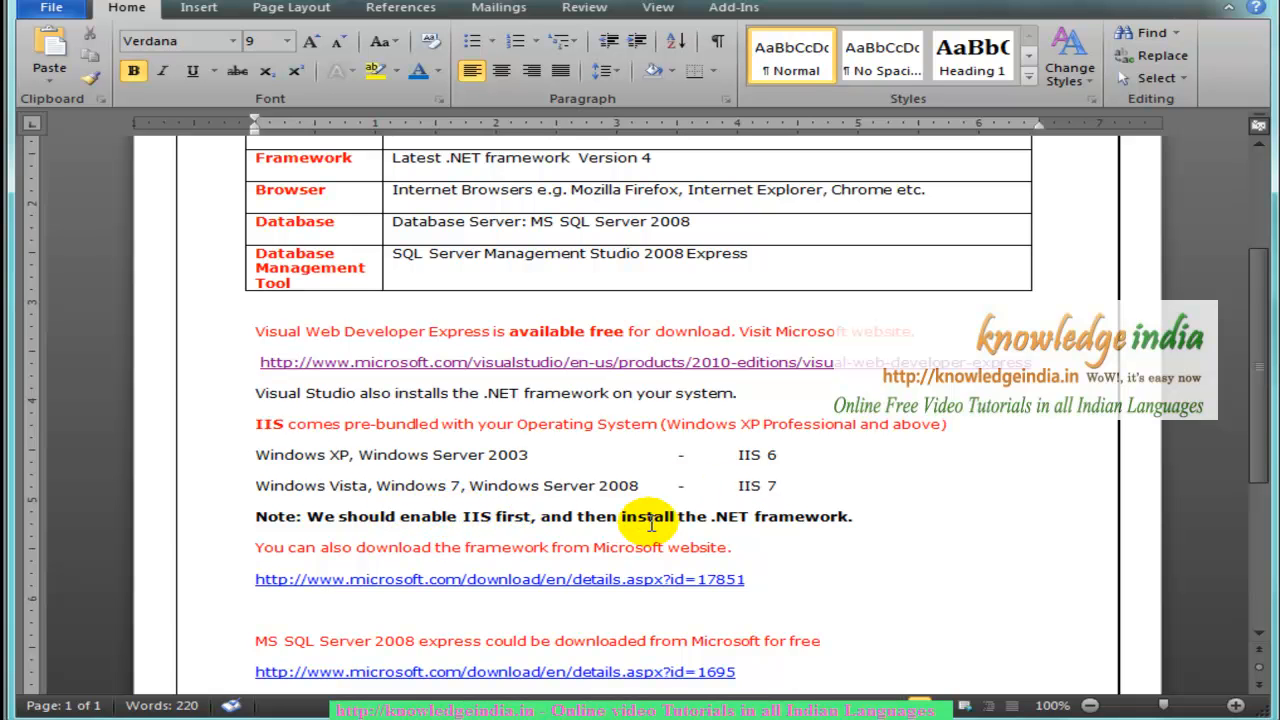
{"action": "mouse_move", "coordinate": [722, 516]}
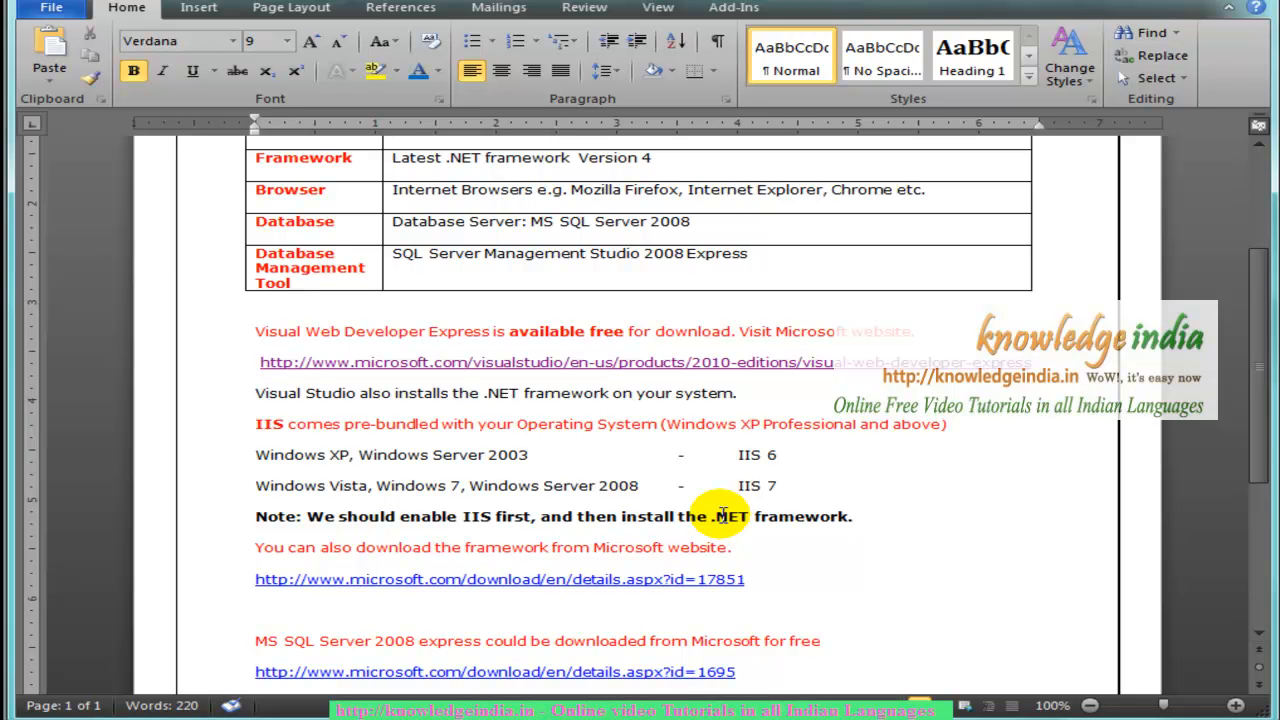
Follow the microsoft.com details.aspx?id=17851 link to the .NET framework download page.
{"action": "left_click", "coordinate": [400, 516]}
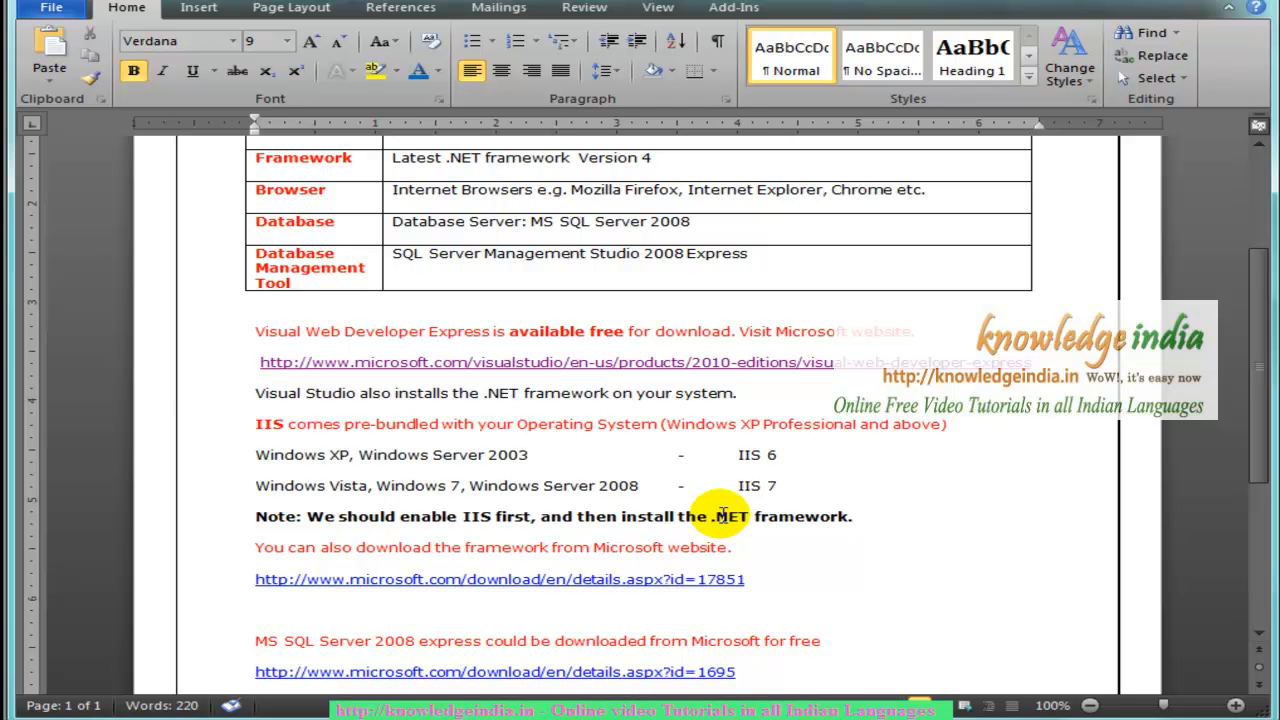
{"action": "scroll", "scroll_direction": "down", "scroll_amount": 3}
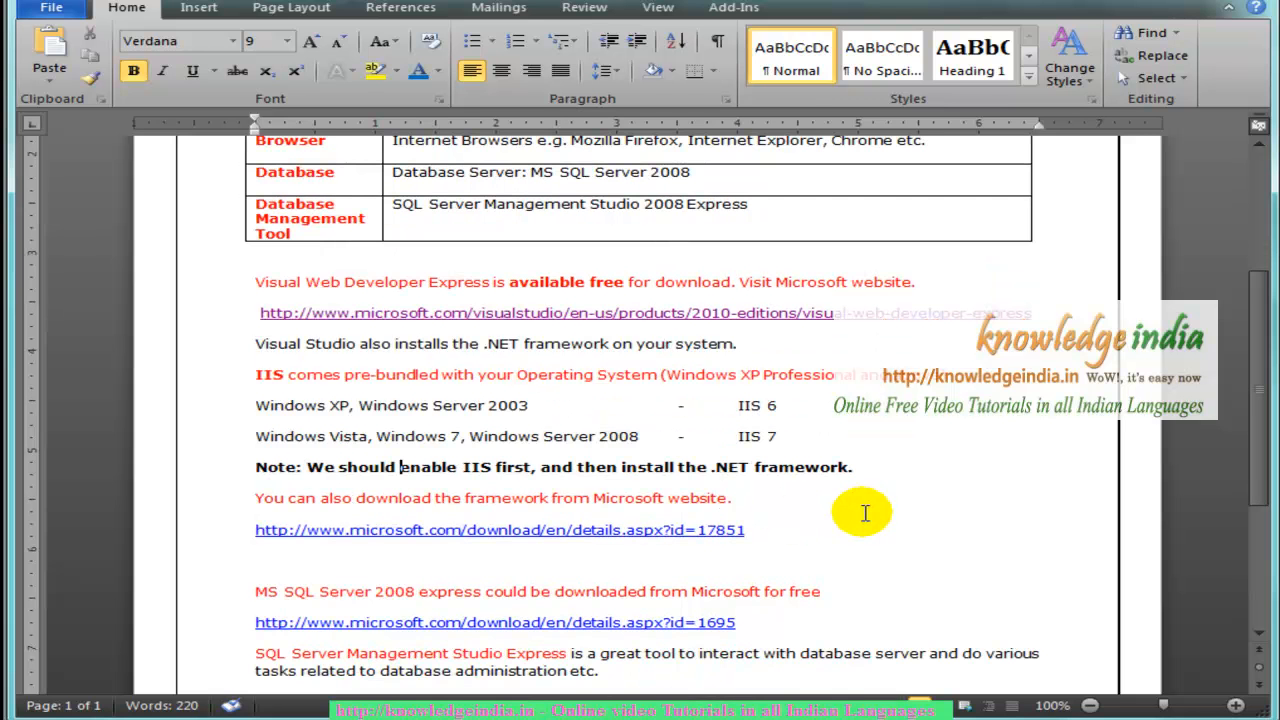
{"action": "mouse_move", "coordinate": [780, 517]}
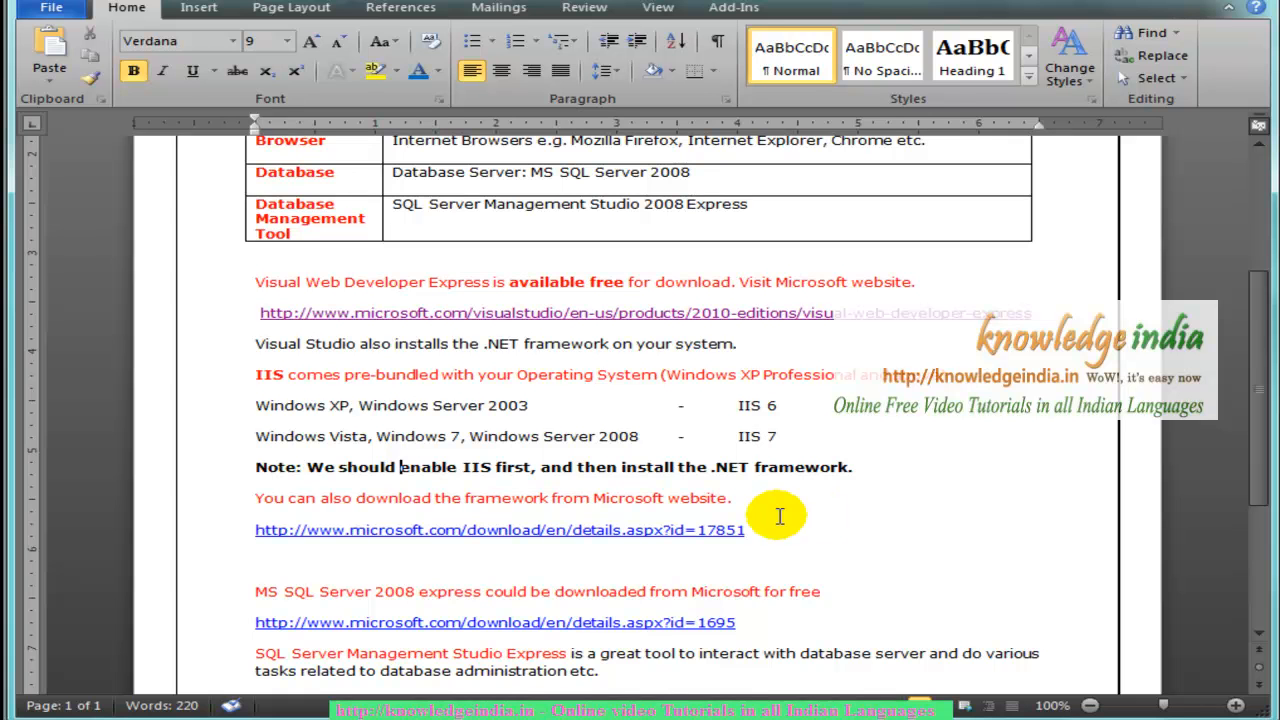
{"action": "mouse_move", "coordinate": [451, 537]}
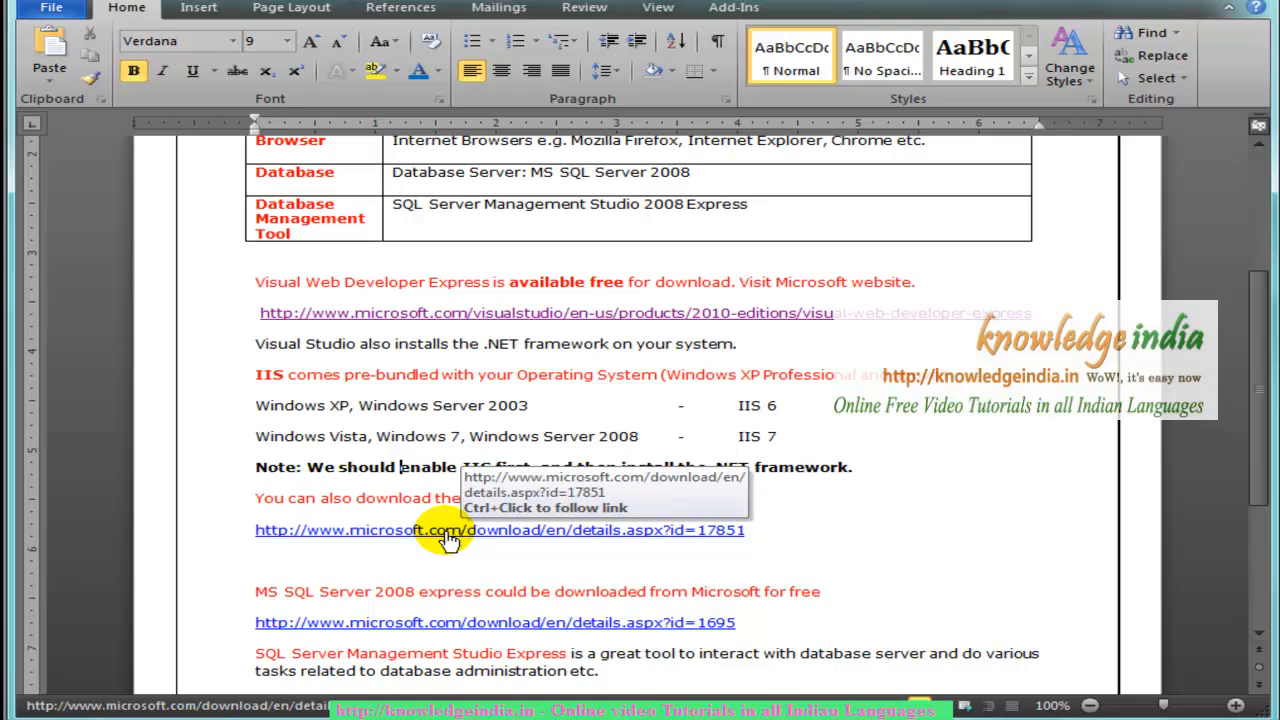
{"action": "left_click", "coordinate": [448, 530]}
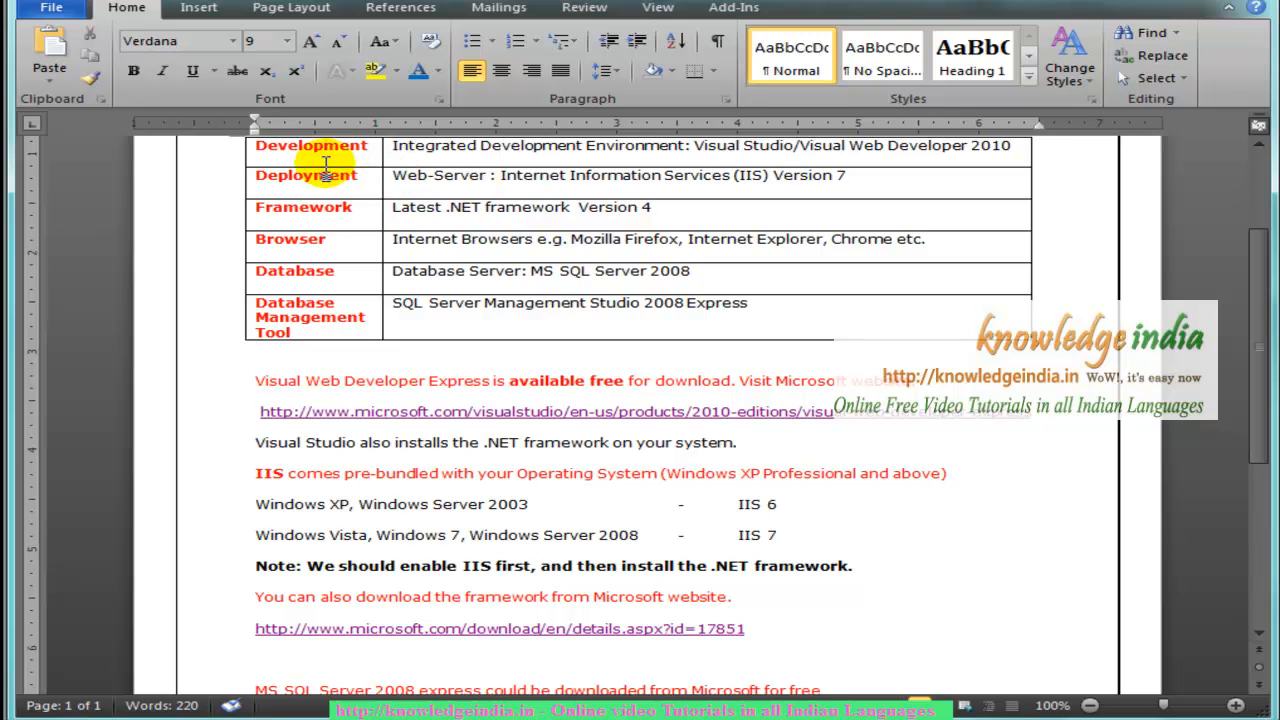
{"action": "mouse_move", "coordinate": [335, 207]}
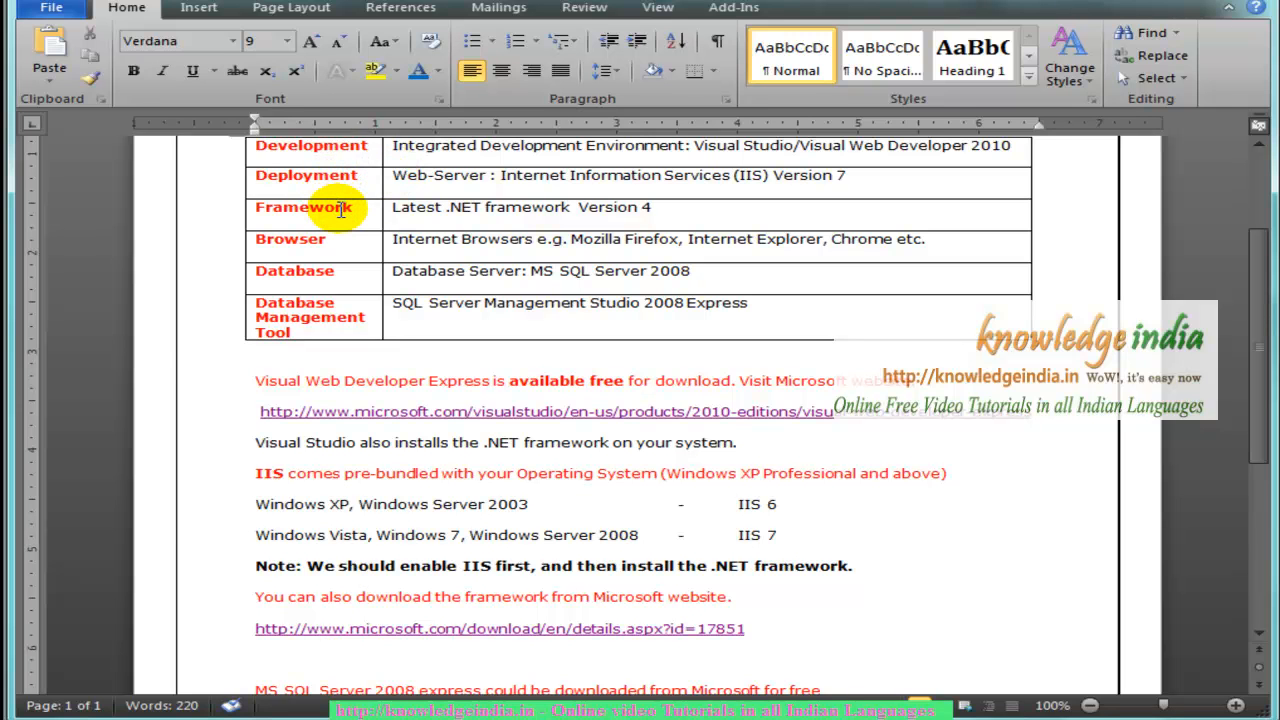
{"action": "left_click", "coordinate": [256, 658]}
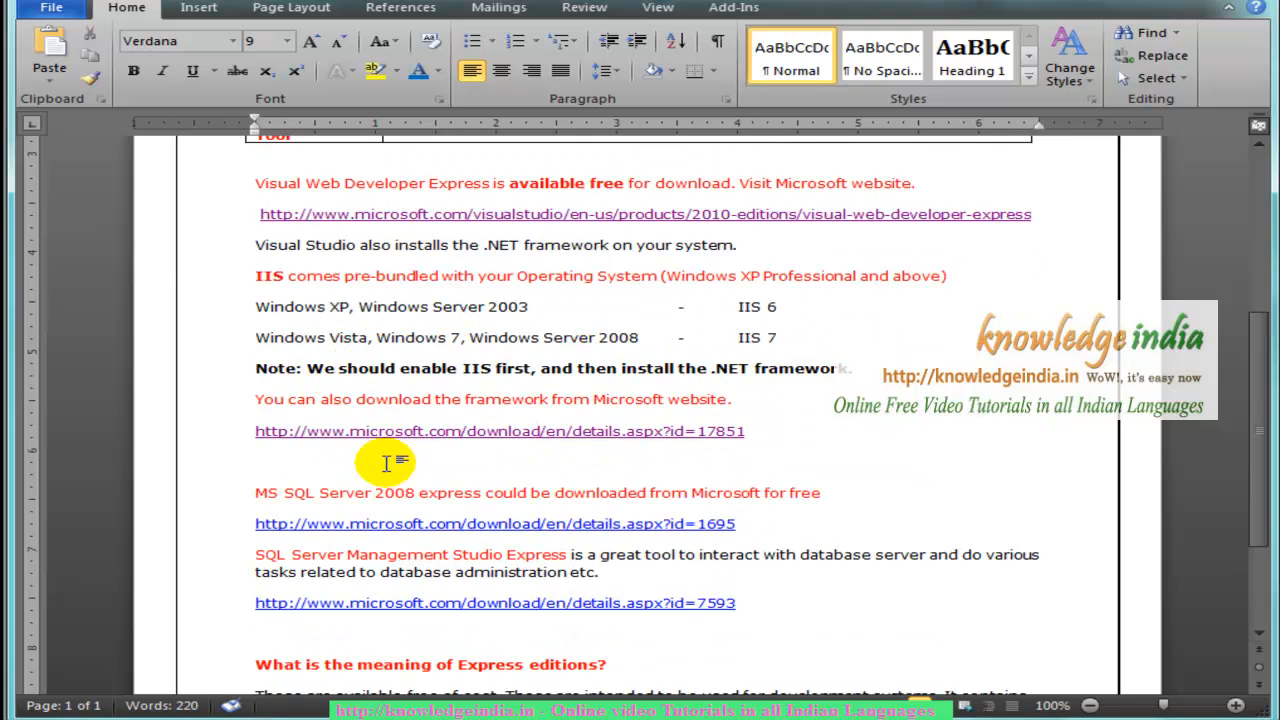
{"action": "mouse_move", "coordinate": [601, 472]}
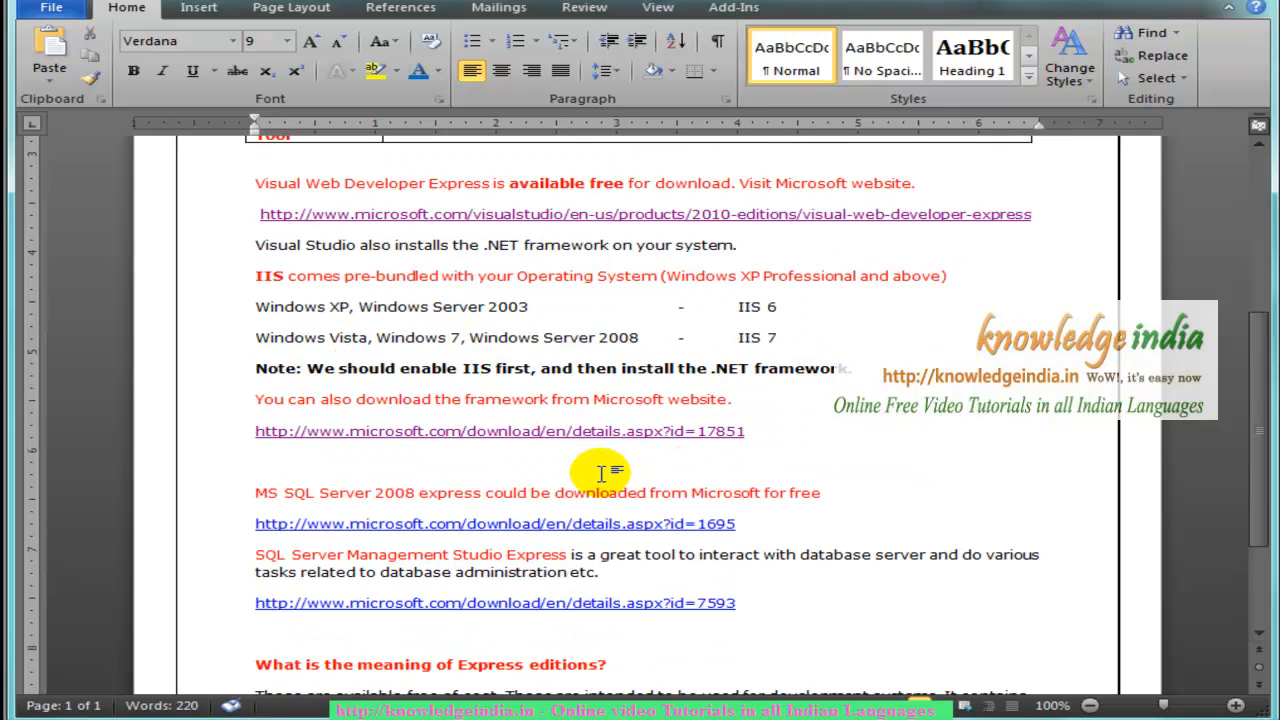
{"action": "left_click", "coordinate": [256, 461]}
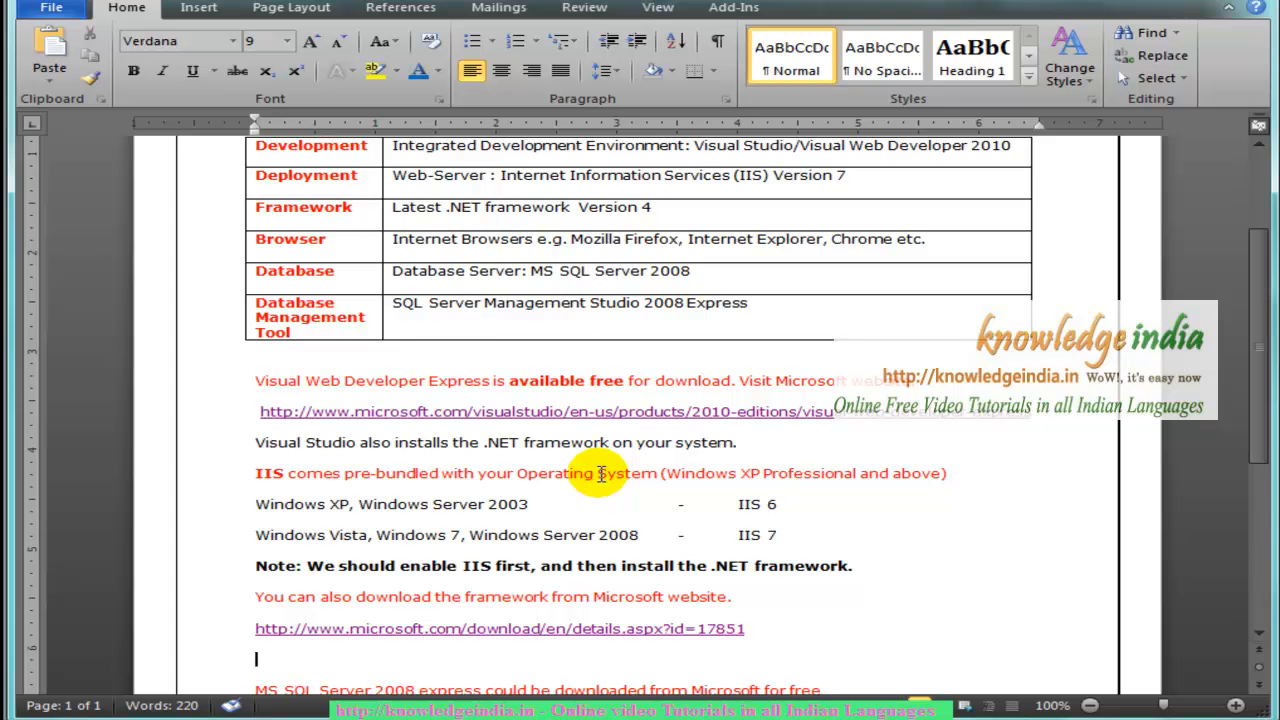
{"action": "scroll", "scroll_direction": "down", "scroll_amount": 3}
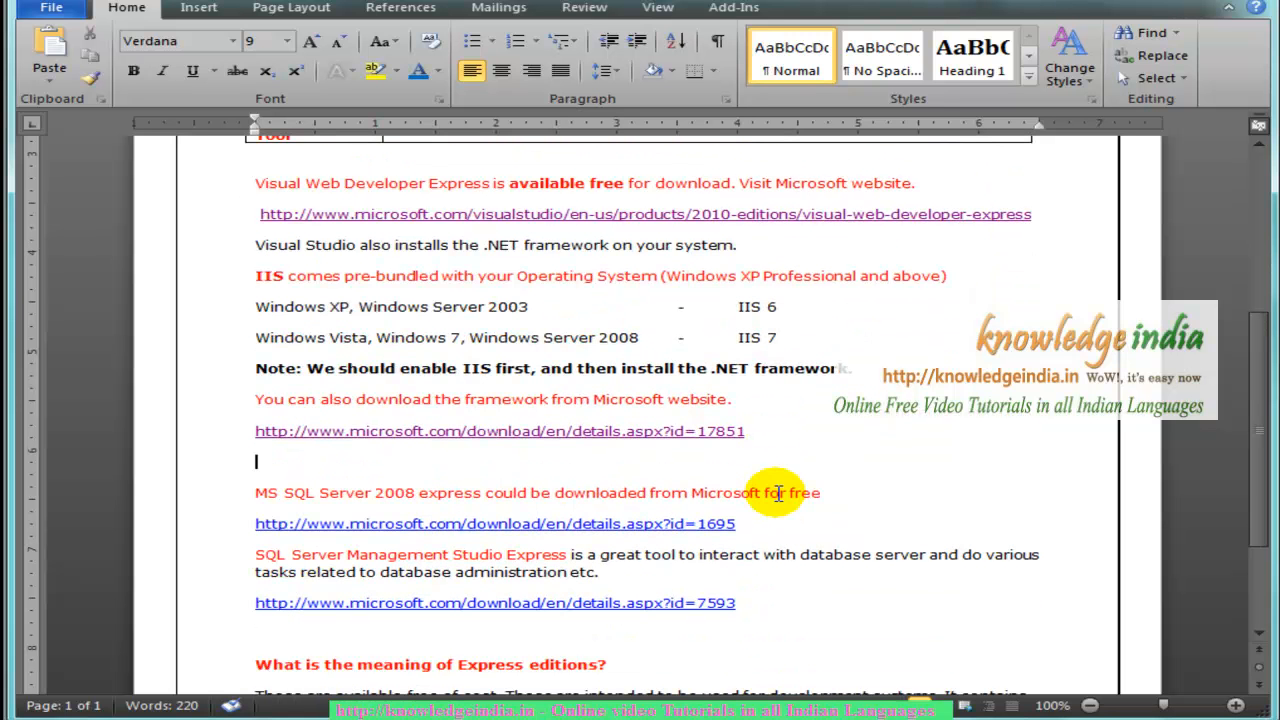
{"action": "mouse_move", "coordinate": [463, 524]}
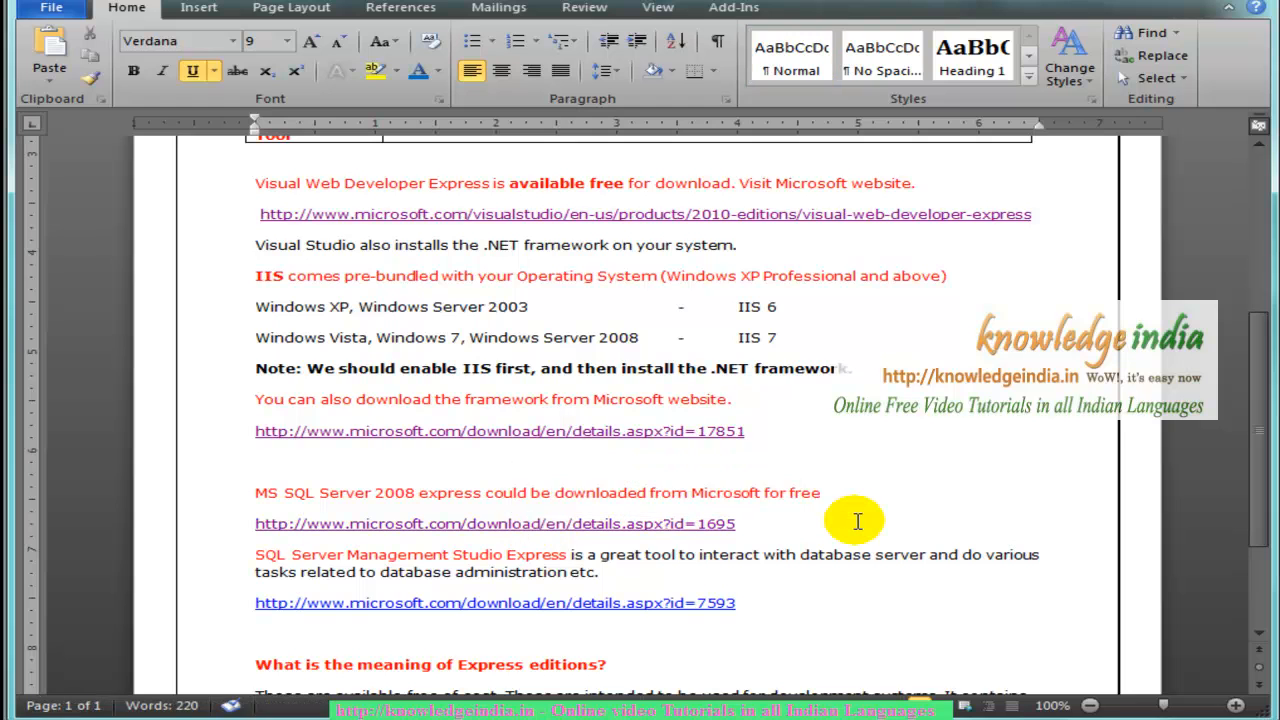
Follow the id=1695 link to the SQL Server 2008 Express page and point to SQLEXPR_x64_ENU.exe.
{"action": "left_click", "coordinate": [494, 523]}
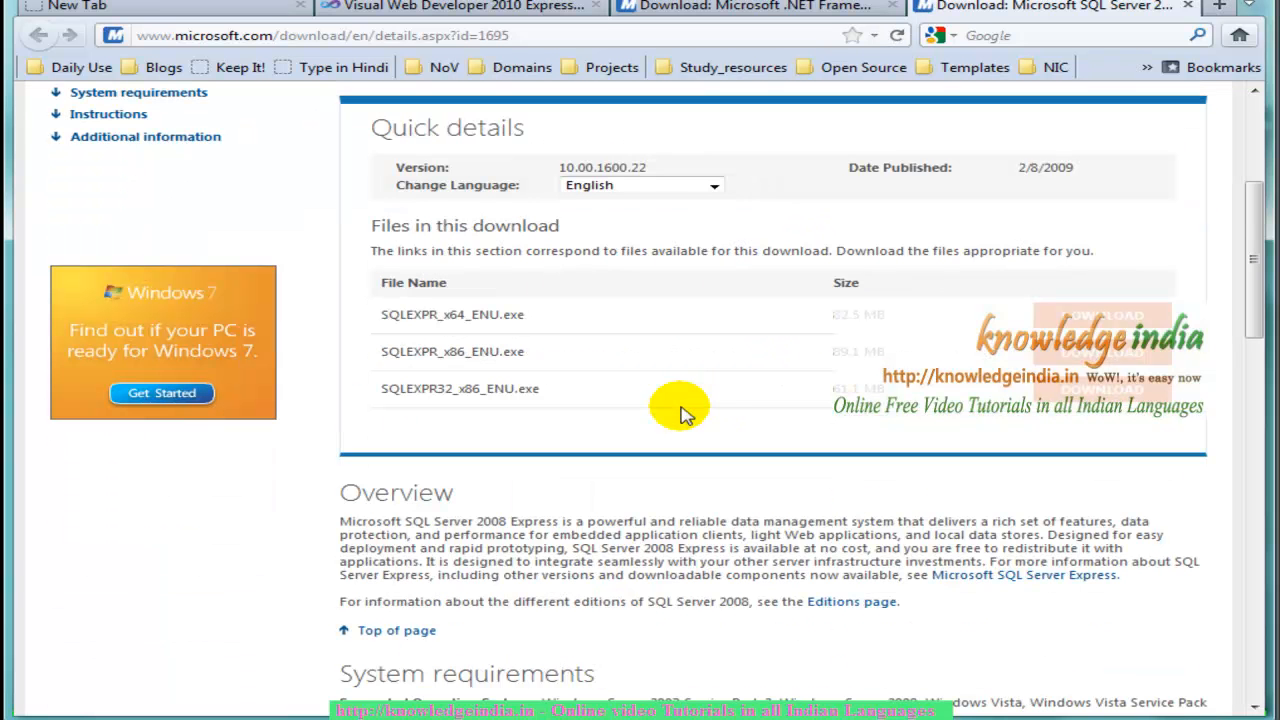
{"action": "mouse_move", "coordinate": [475, 365]}
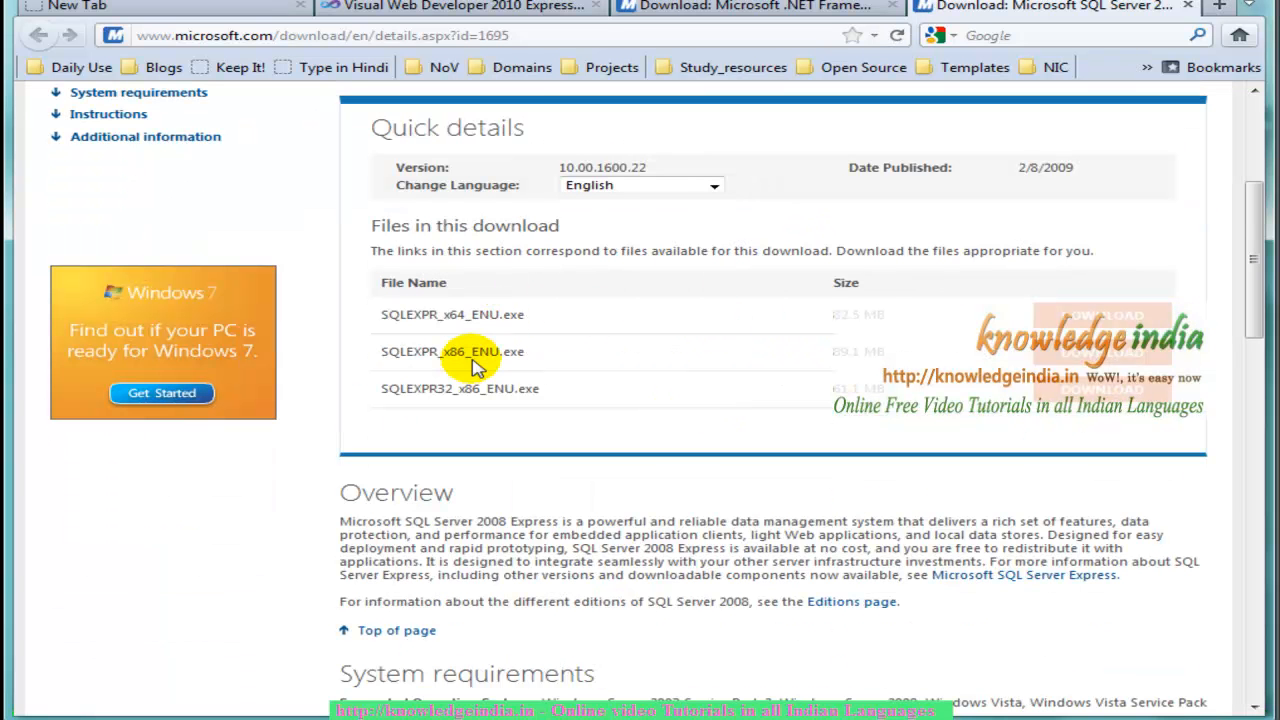
{"action": "mouse_move", "coordinate": [452, 314]}
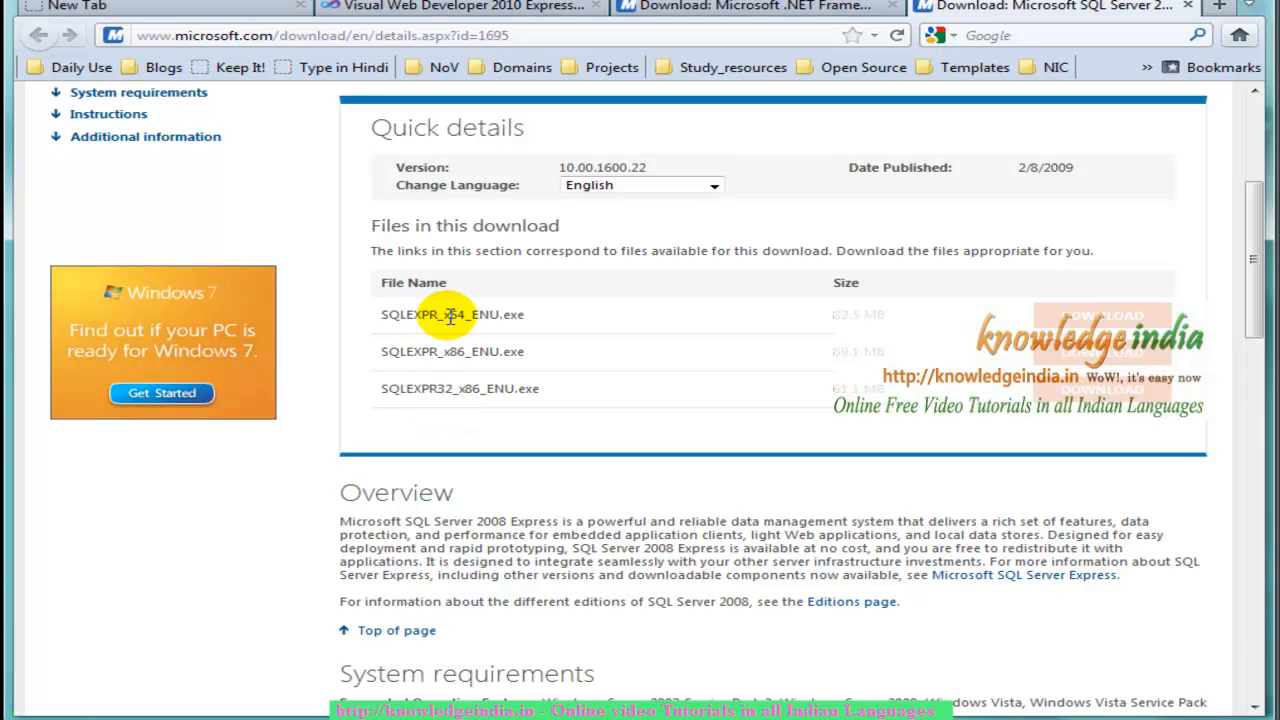
{"action": "mouse_move", "coordinate": [445, 315]}
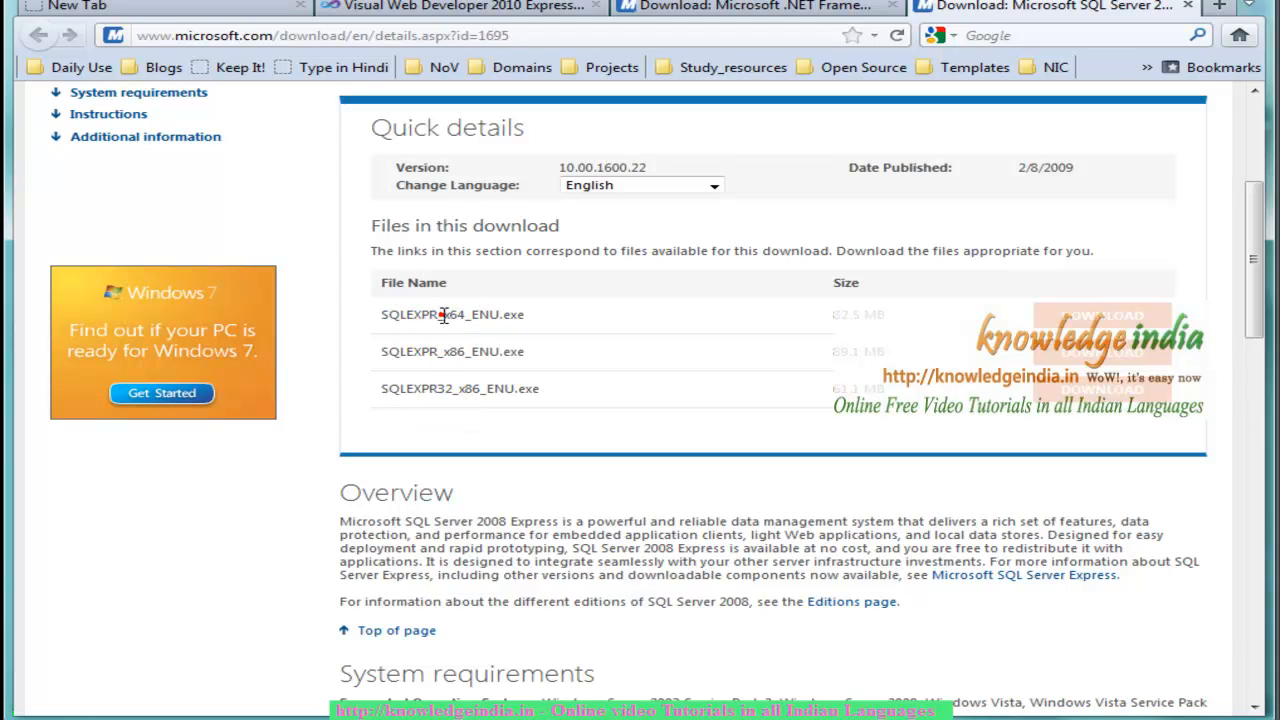
{"action": "left_click", "coordinate": [463, 314]}
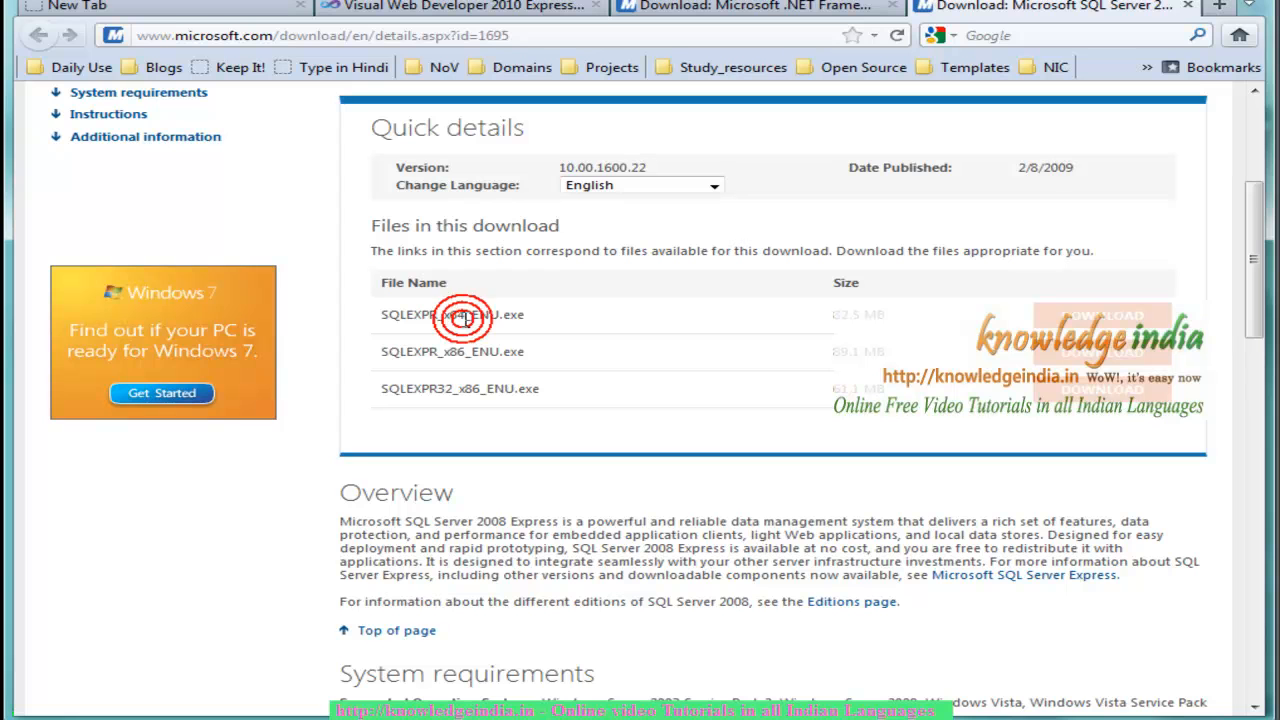
{"action": "left_click", "coordinate": [452, 314]}
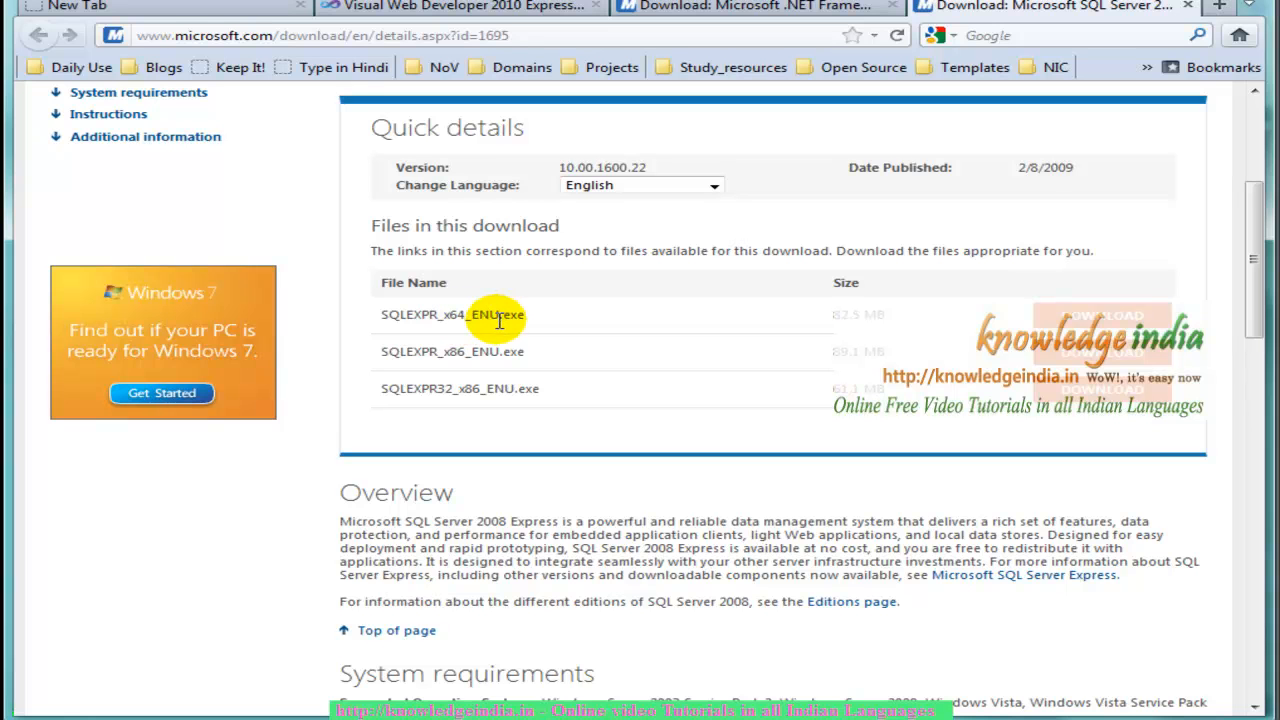
{"action": "mouse_move", "coordinate": [435, 314]}
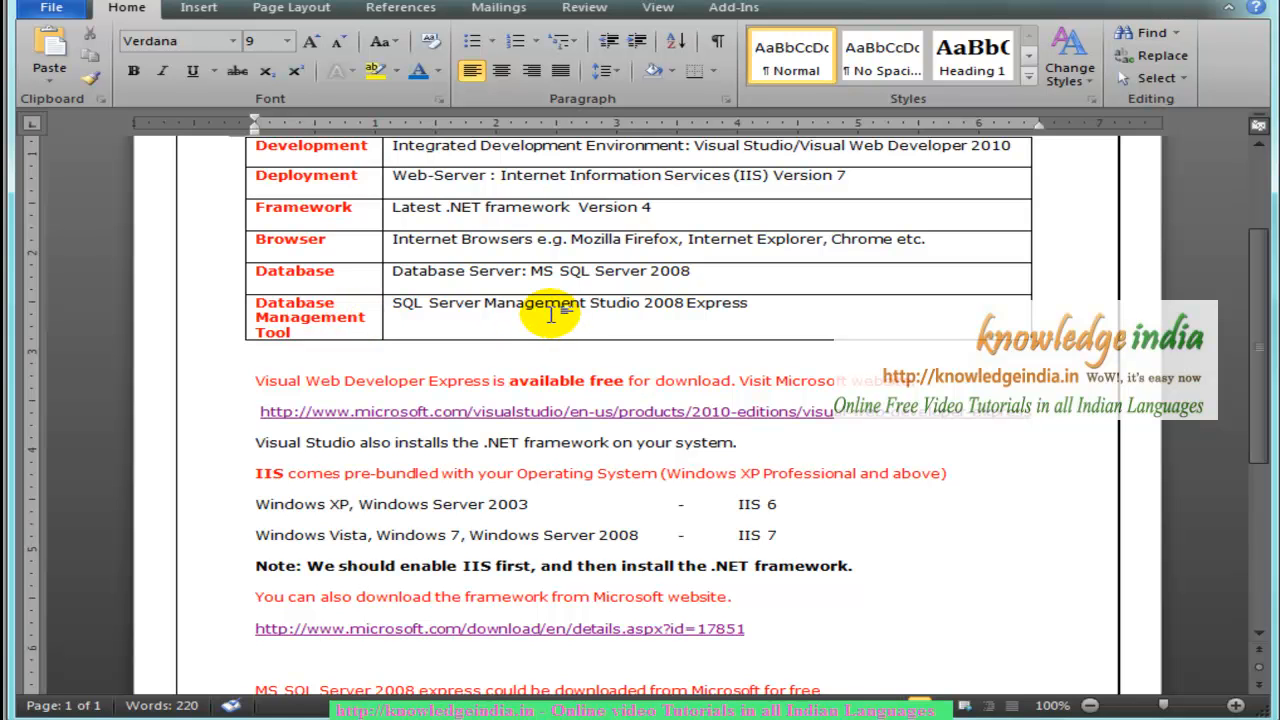
Follow the details.aspx?id=7593 link to the SQL Server Management Studio Express download page.
{"action": "scroll", "scroll_direction": "down", "scroll_amount": 3}
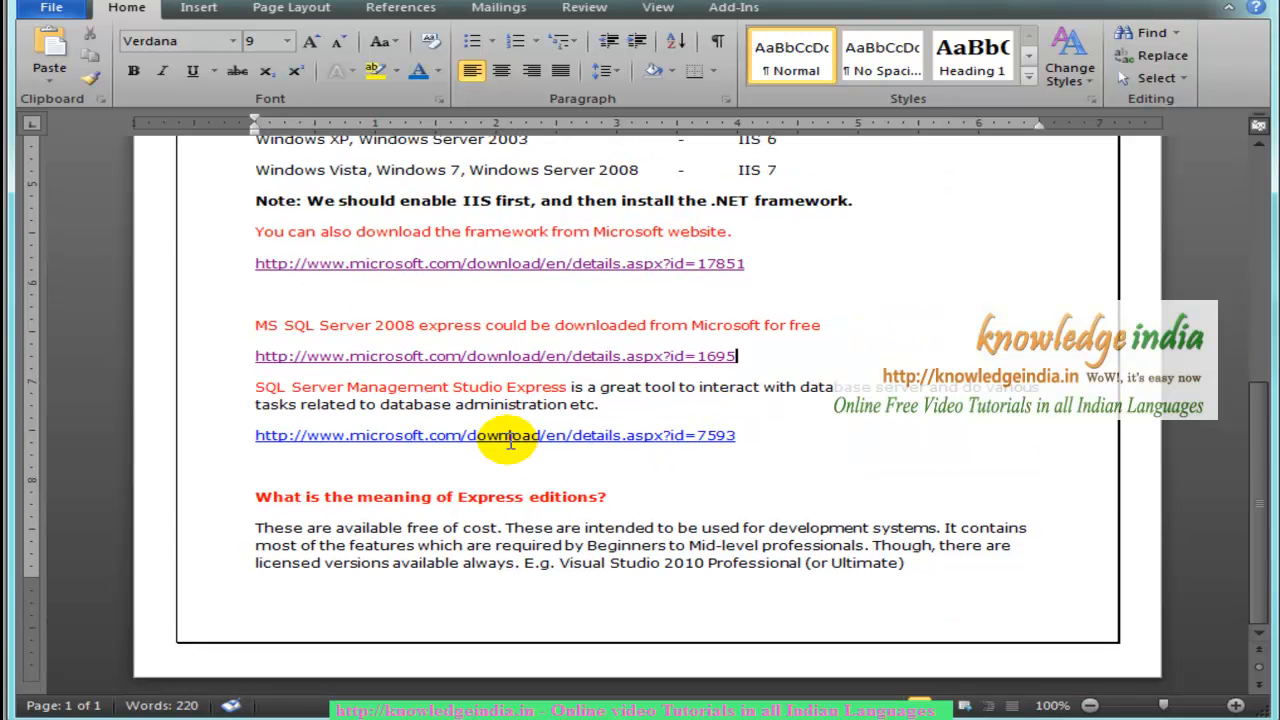
{"action": "mouse_move", "coordinate": [775, 436]}
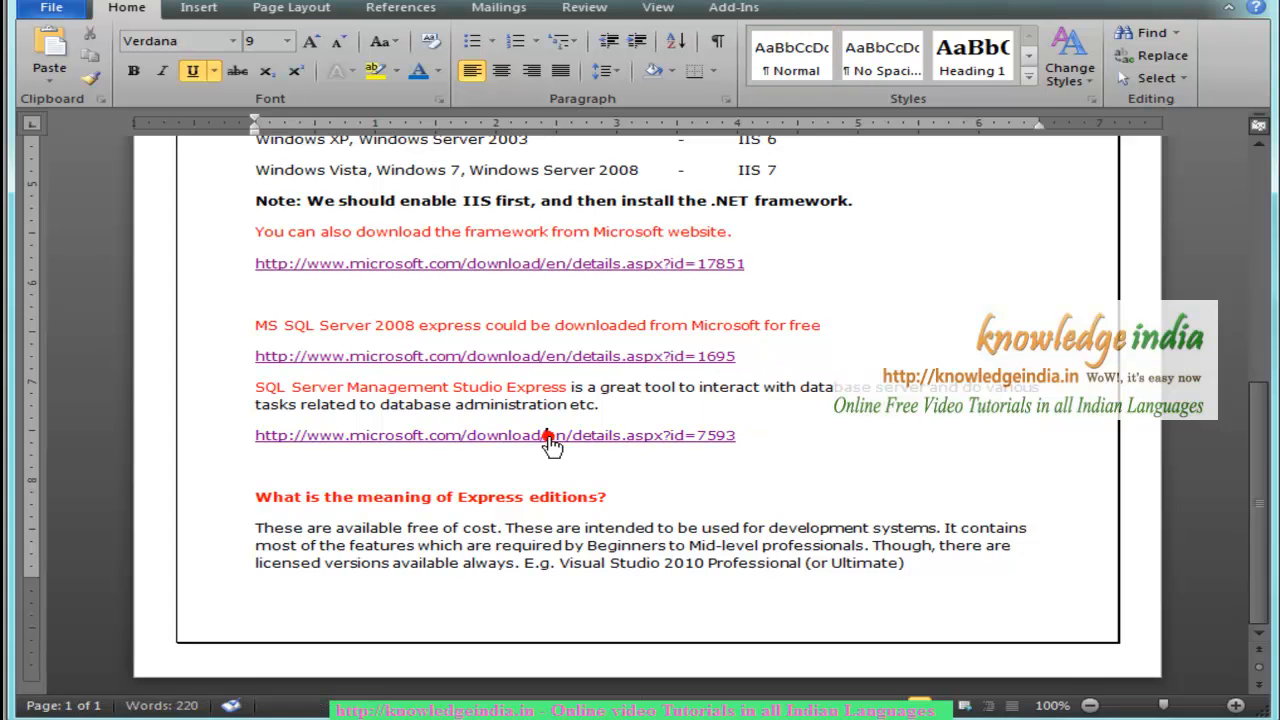
{"action": "left_click", "coordinate": [493, 435]}
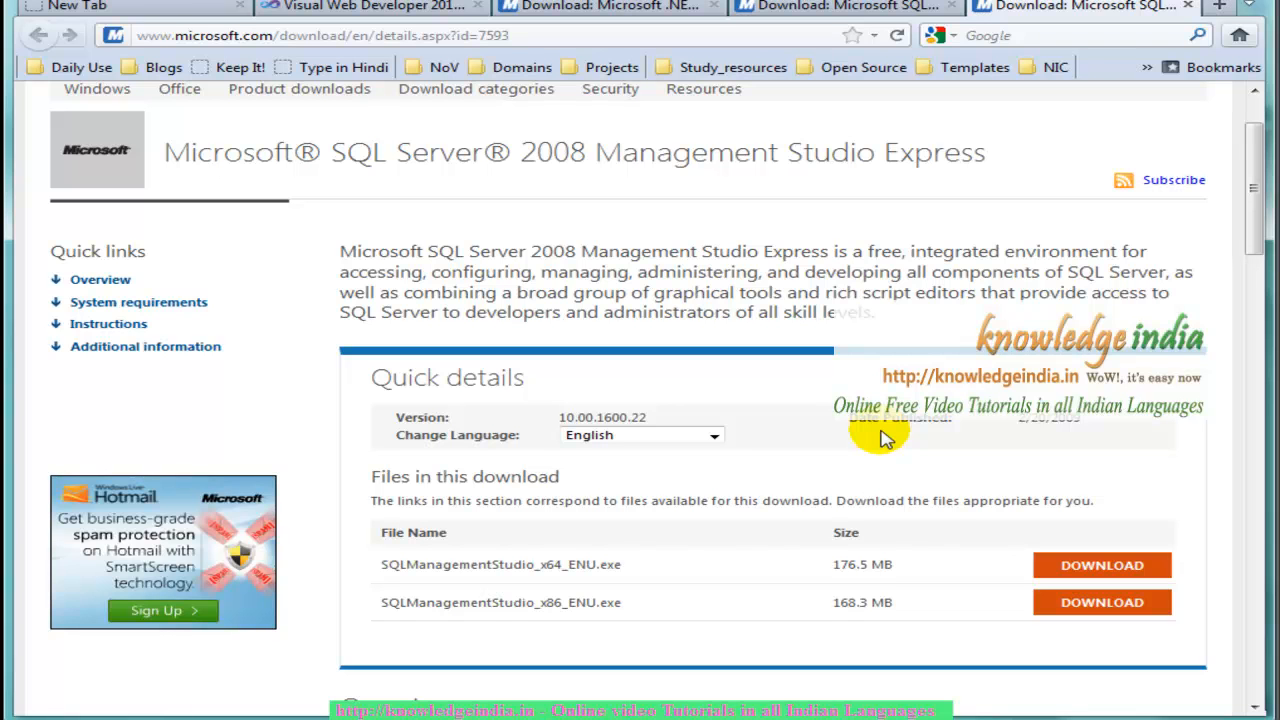
{"action": "mouse_move", "coordinate": [815, 225]}
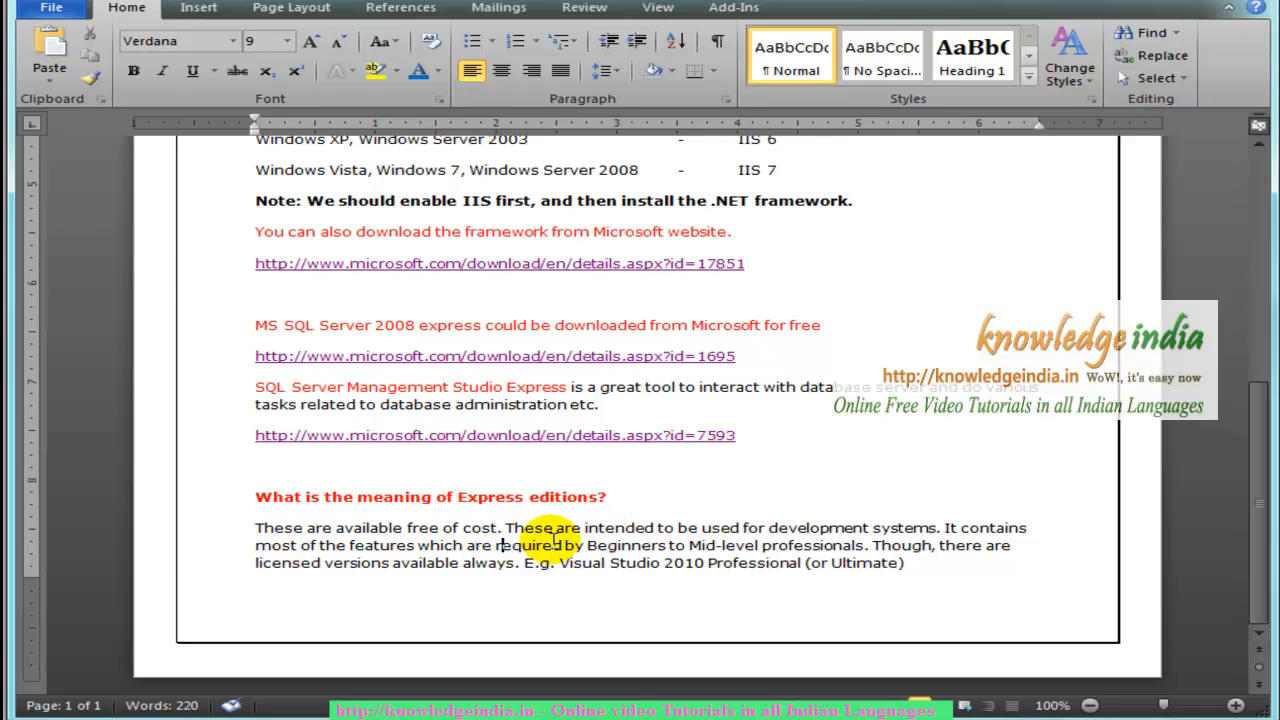
{"action": "mouse_move", "coordinate": [450, 537]}
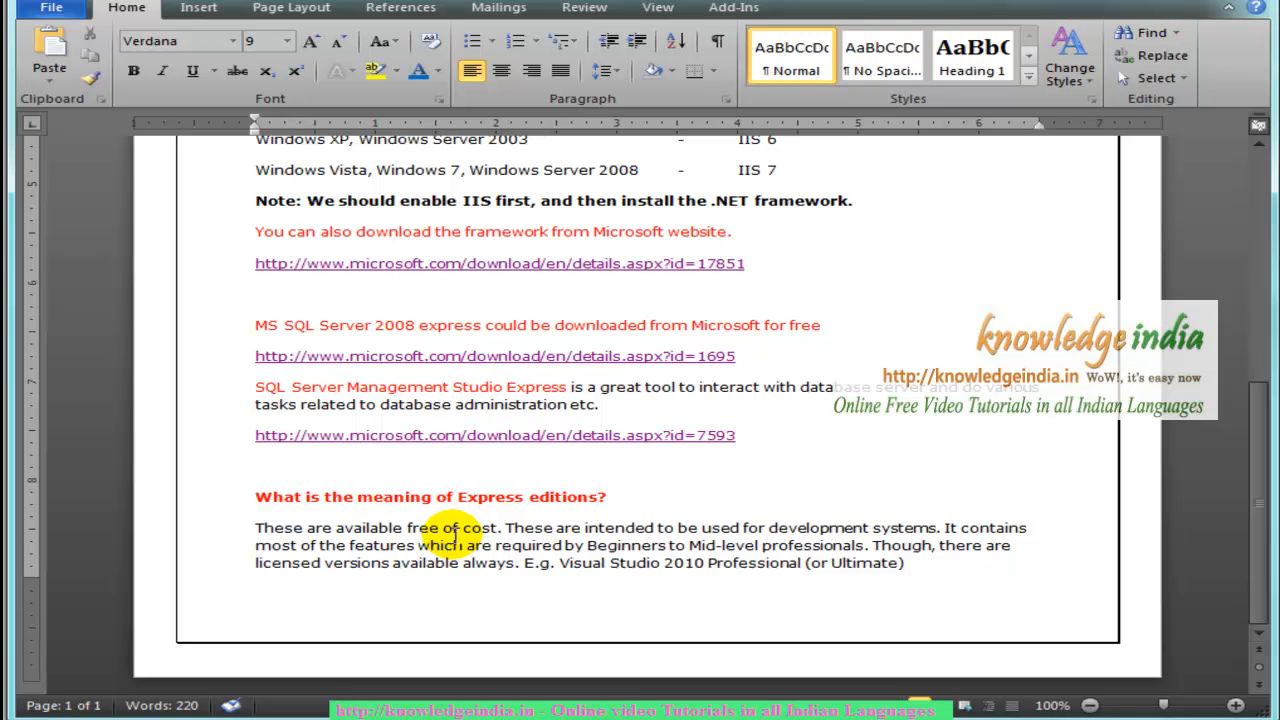
{"action": "mouse_move", "coordinate": [1025, 545]}
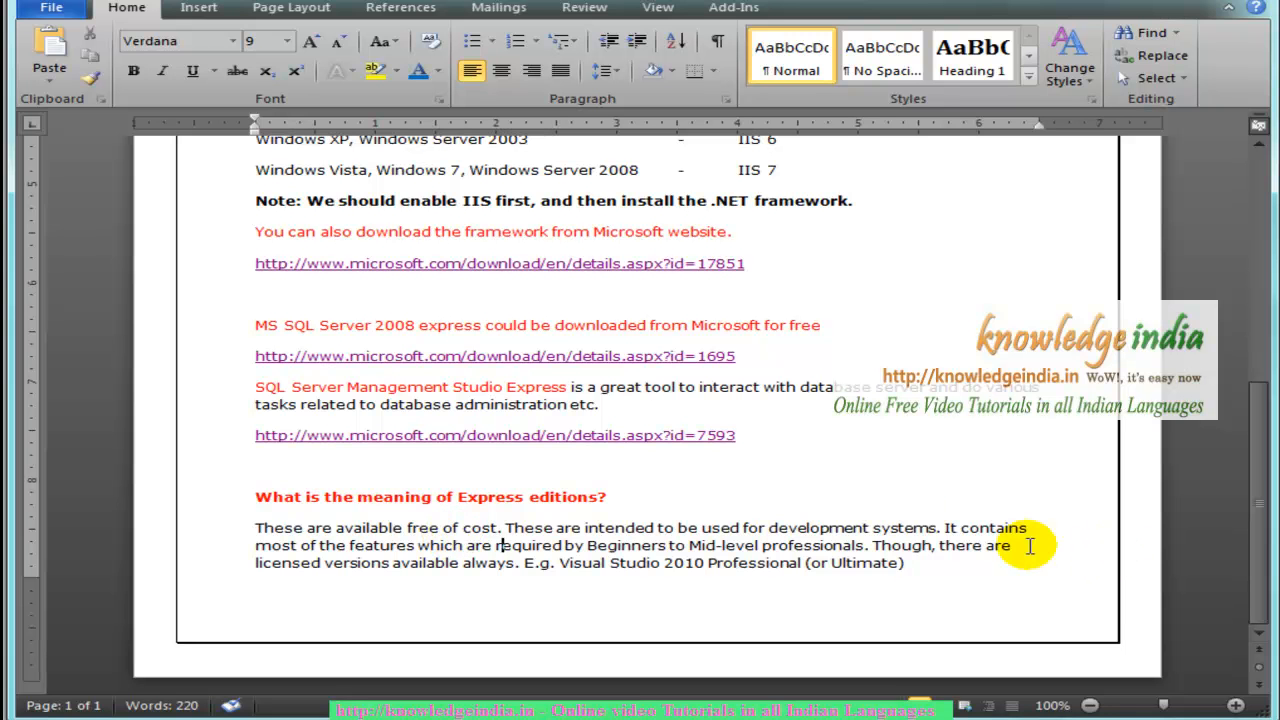